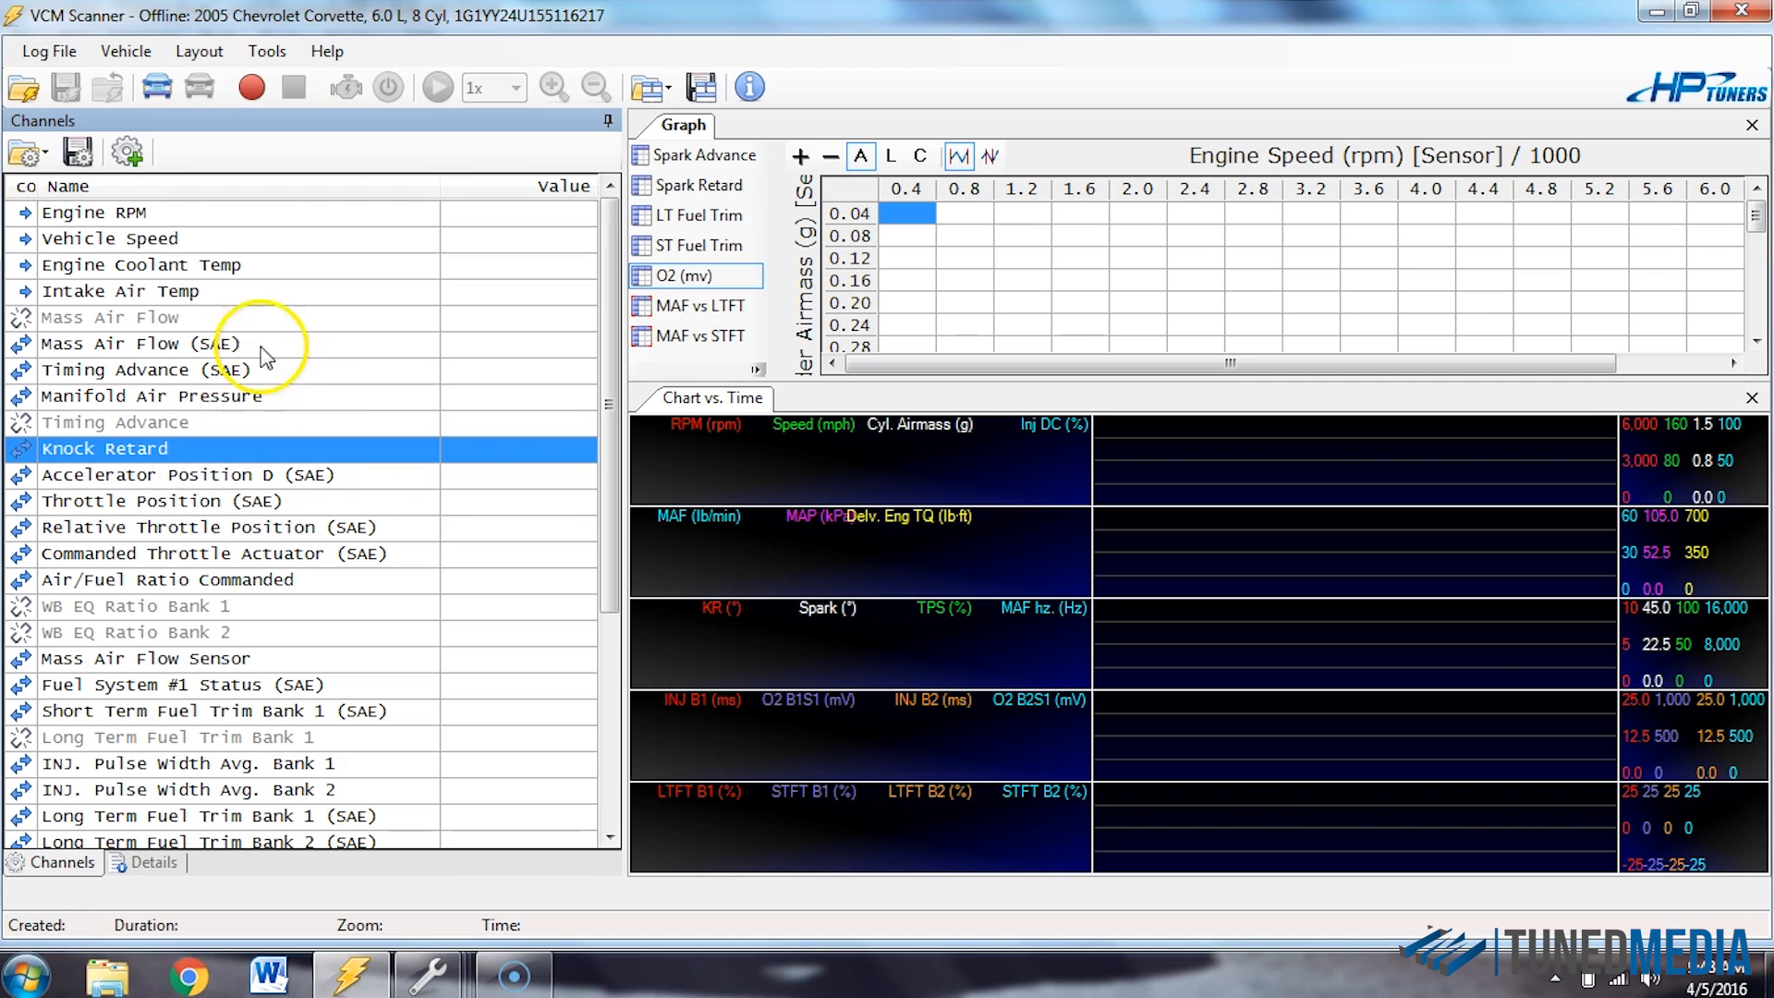
Add the MPVI A/D Input 1 channel from External Inputs > MPVI Pro, below Mass Air Flow.
right_click(109, 316)
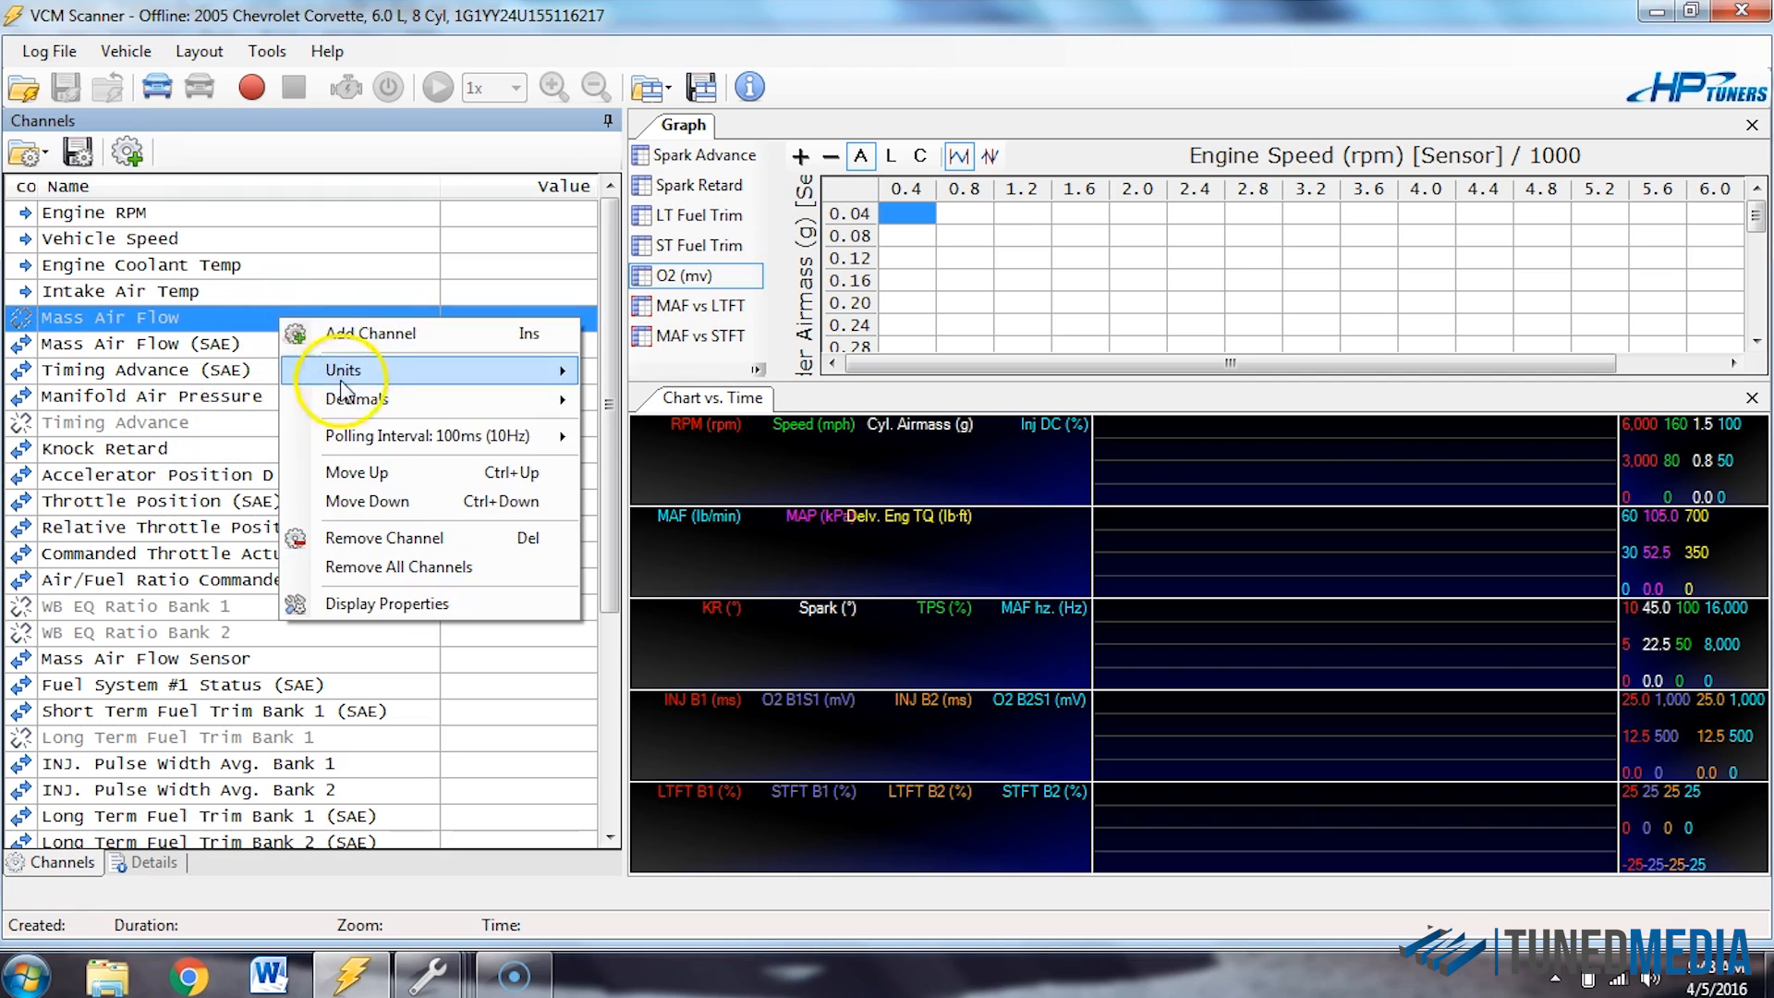
click(370, 332)
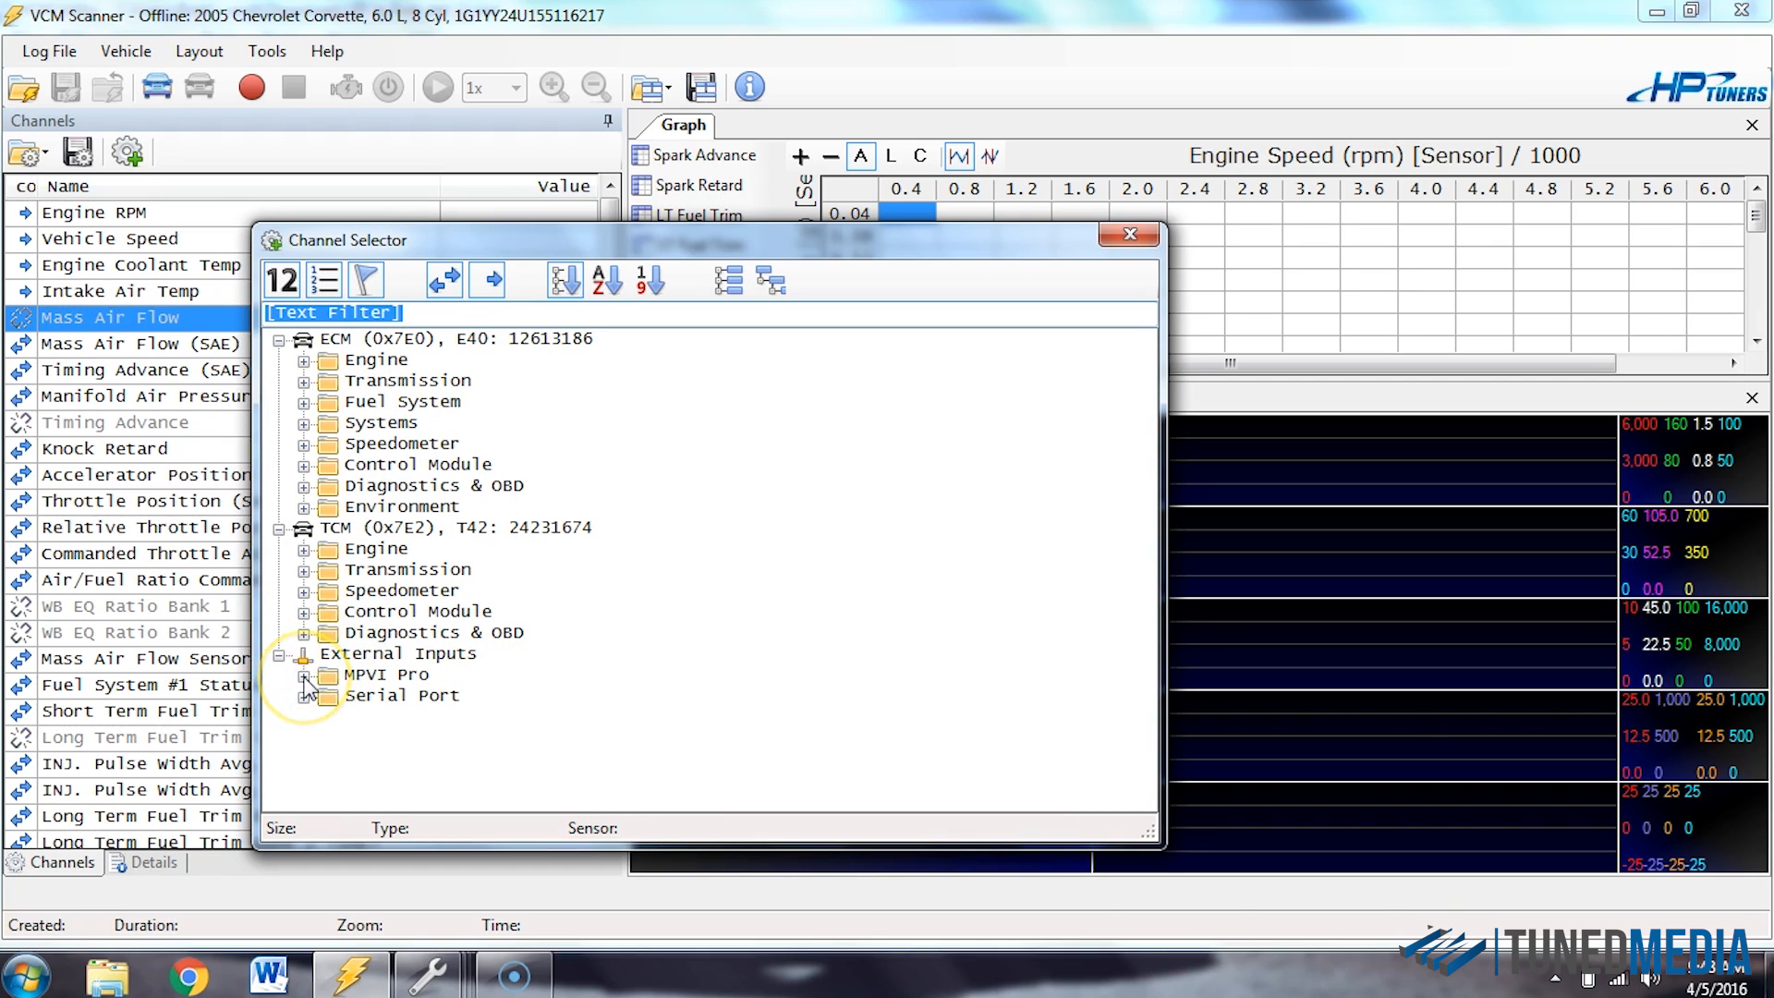
click(305, 675)
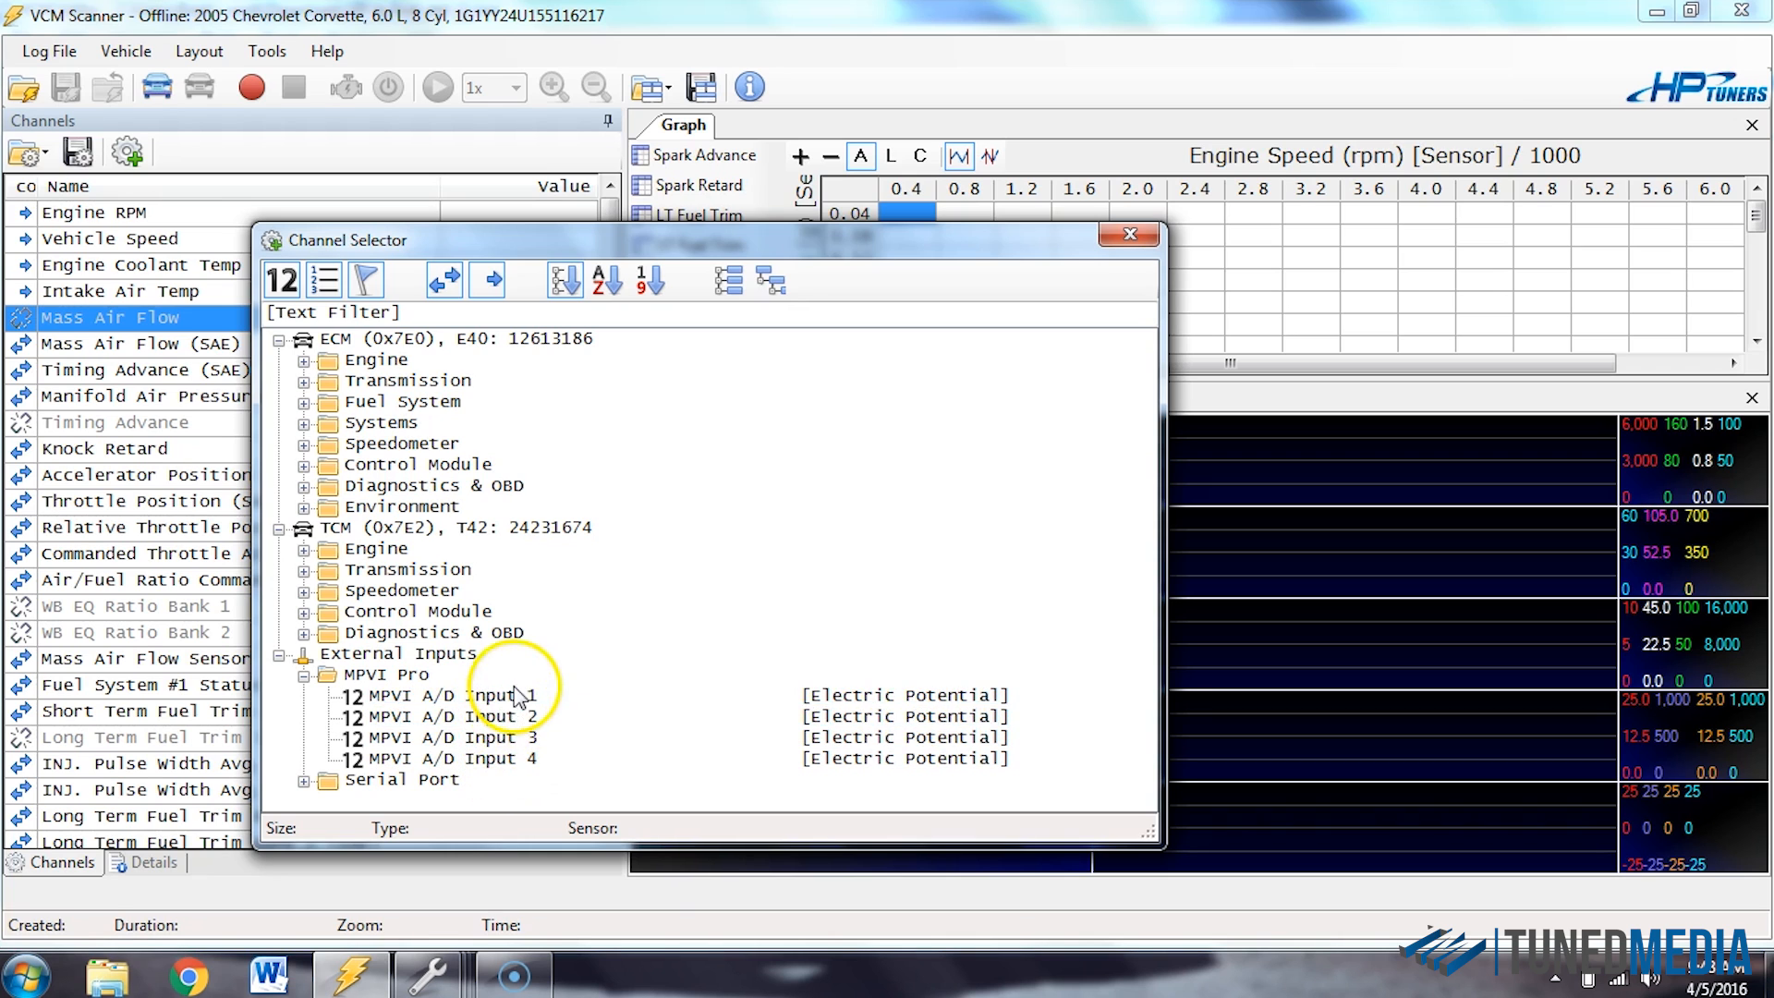
click(452, 695)
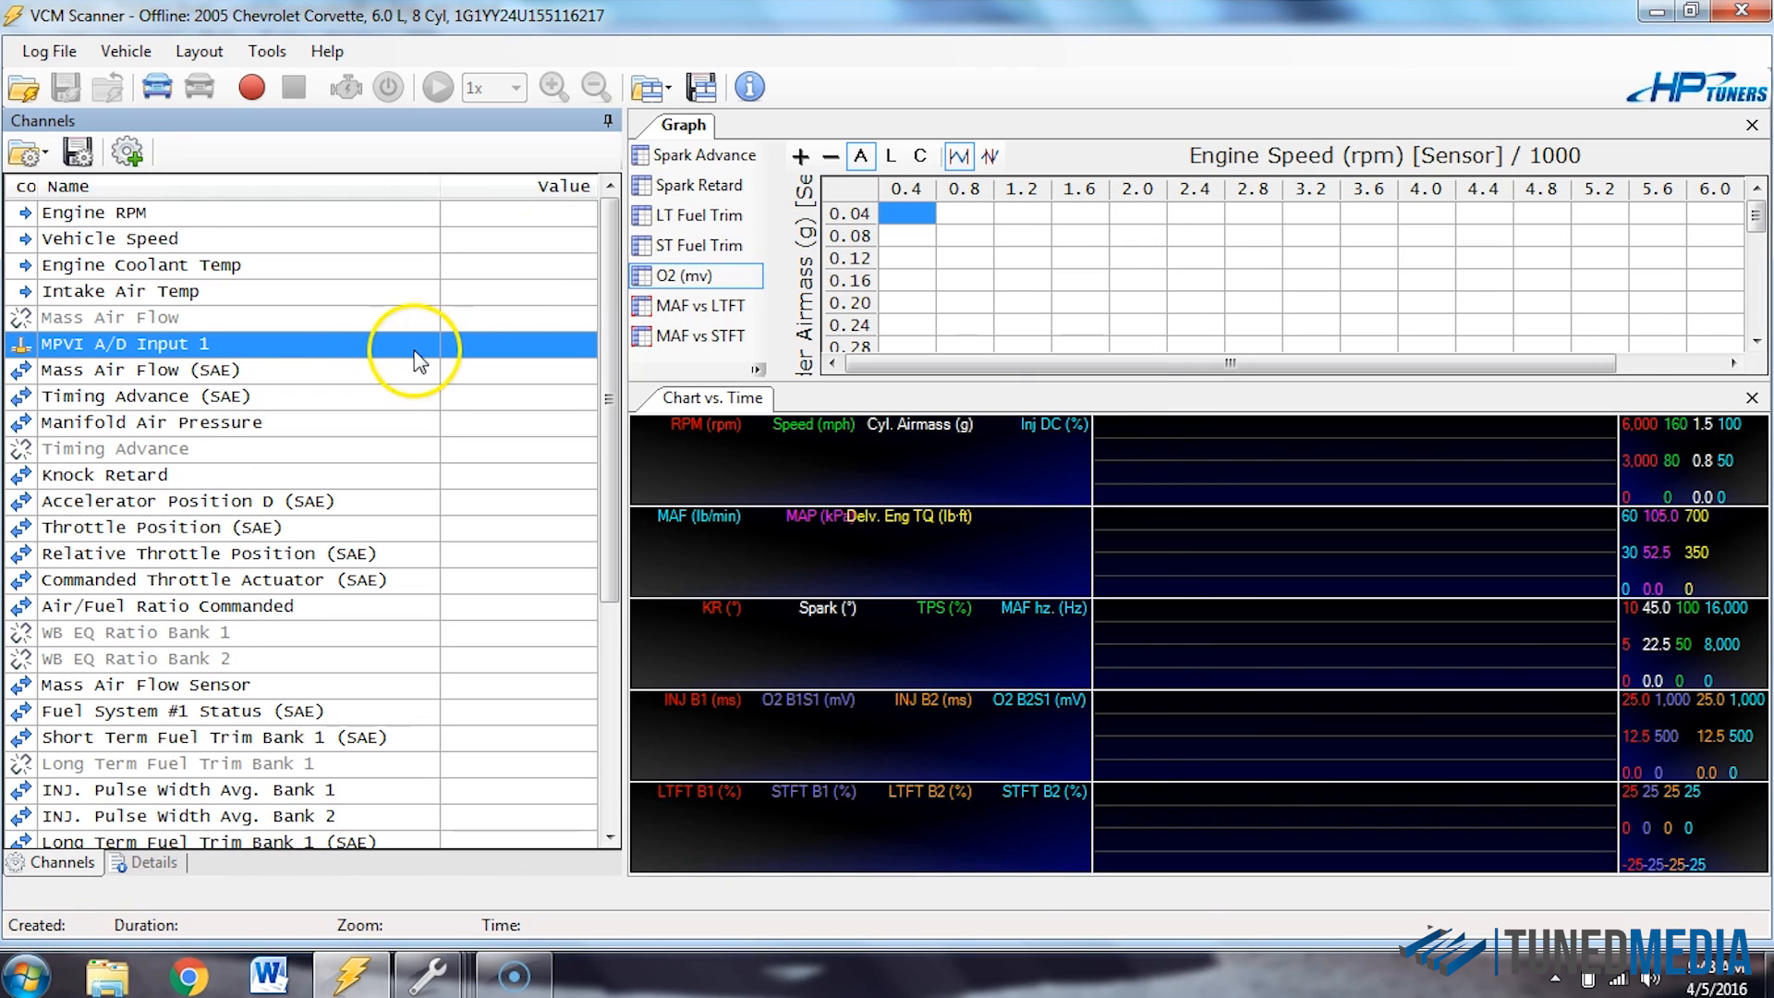
mouse_move(347, 357)
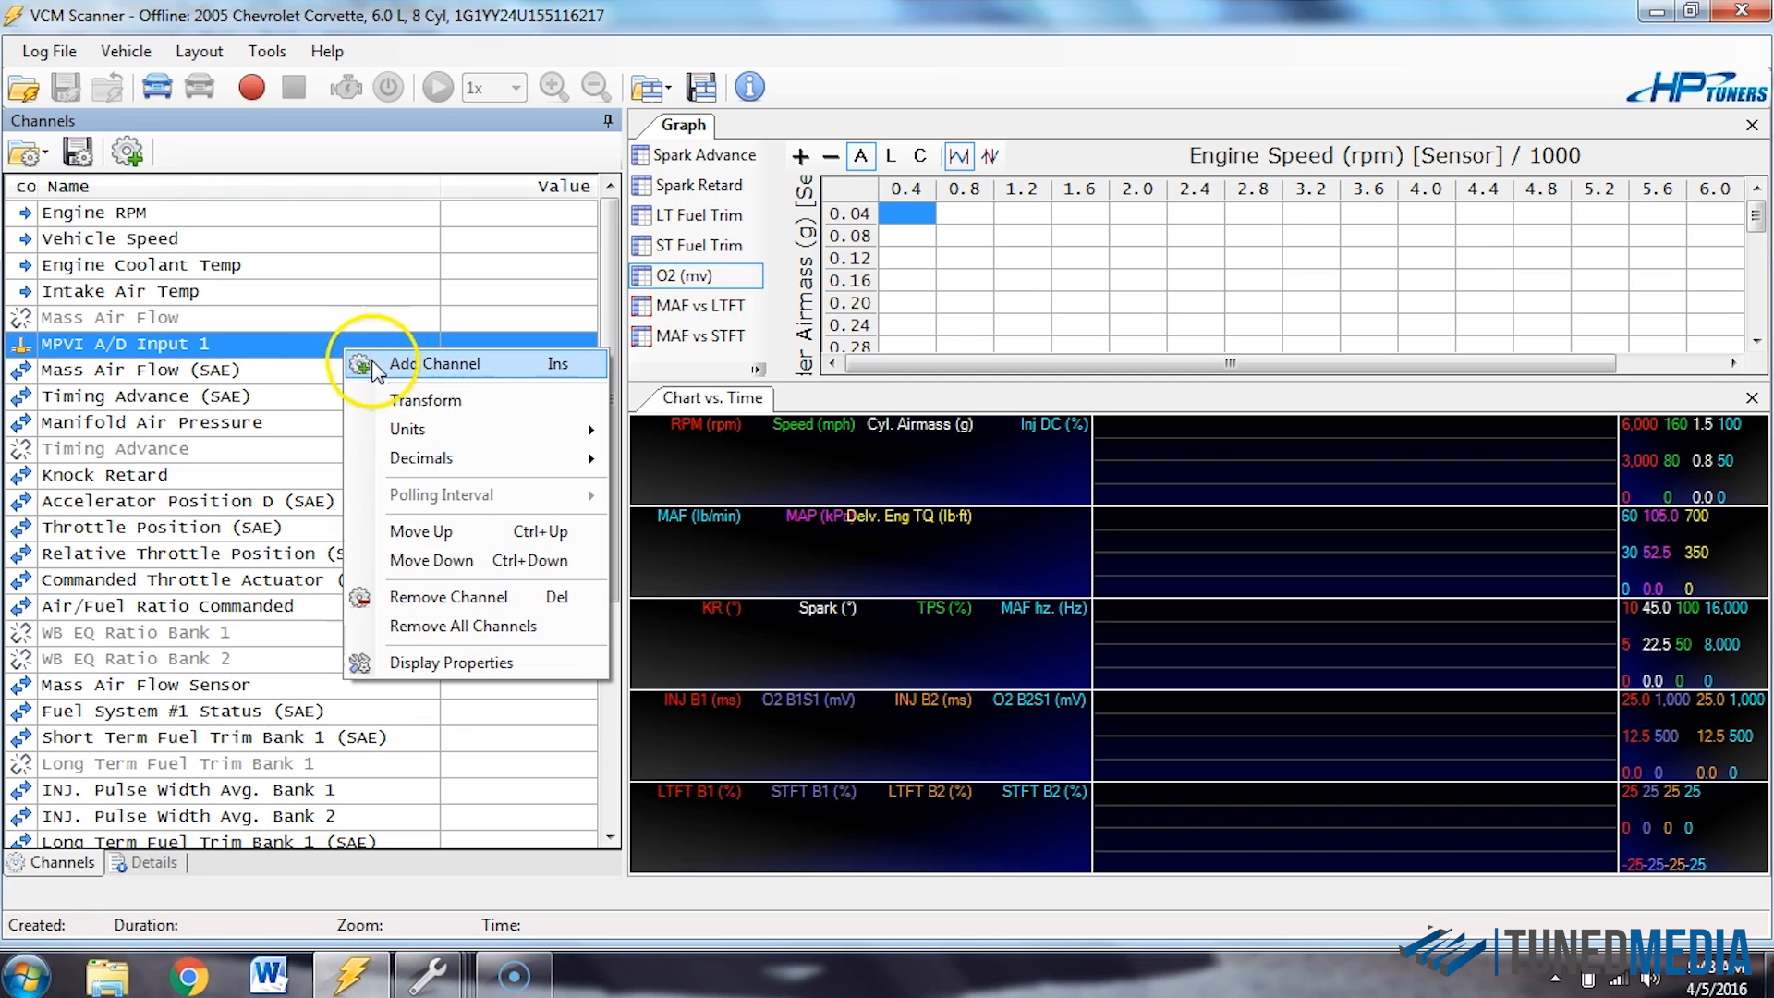
Apply the AEM 30-4110 air/fuel ratio transform so the channel reads MPVI.1 -> AEM 30-4110.
click(427, 399)
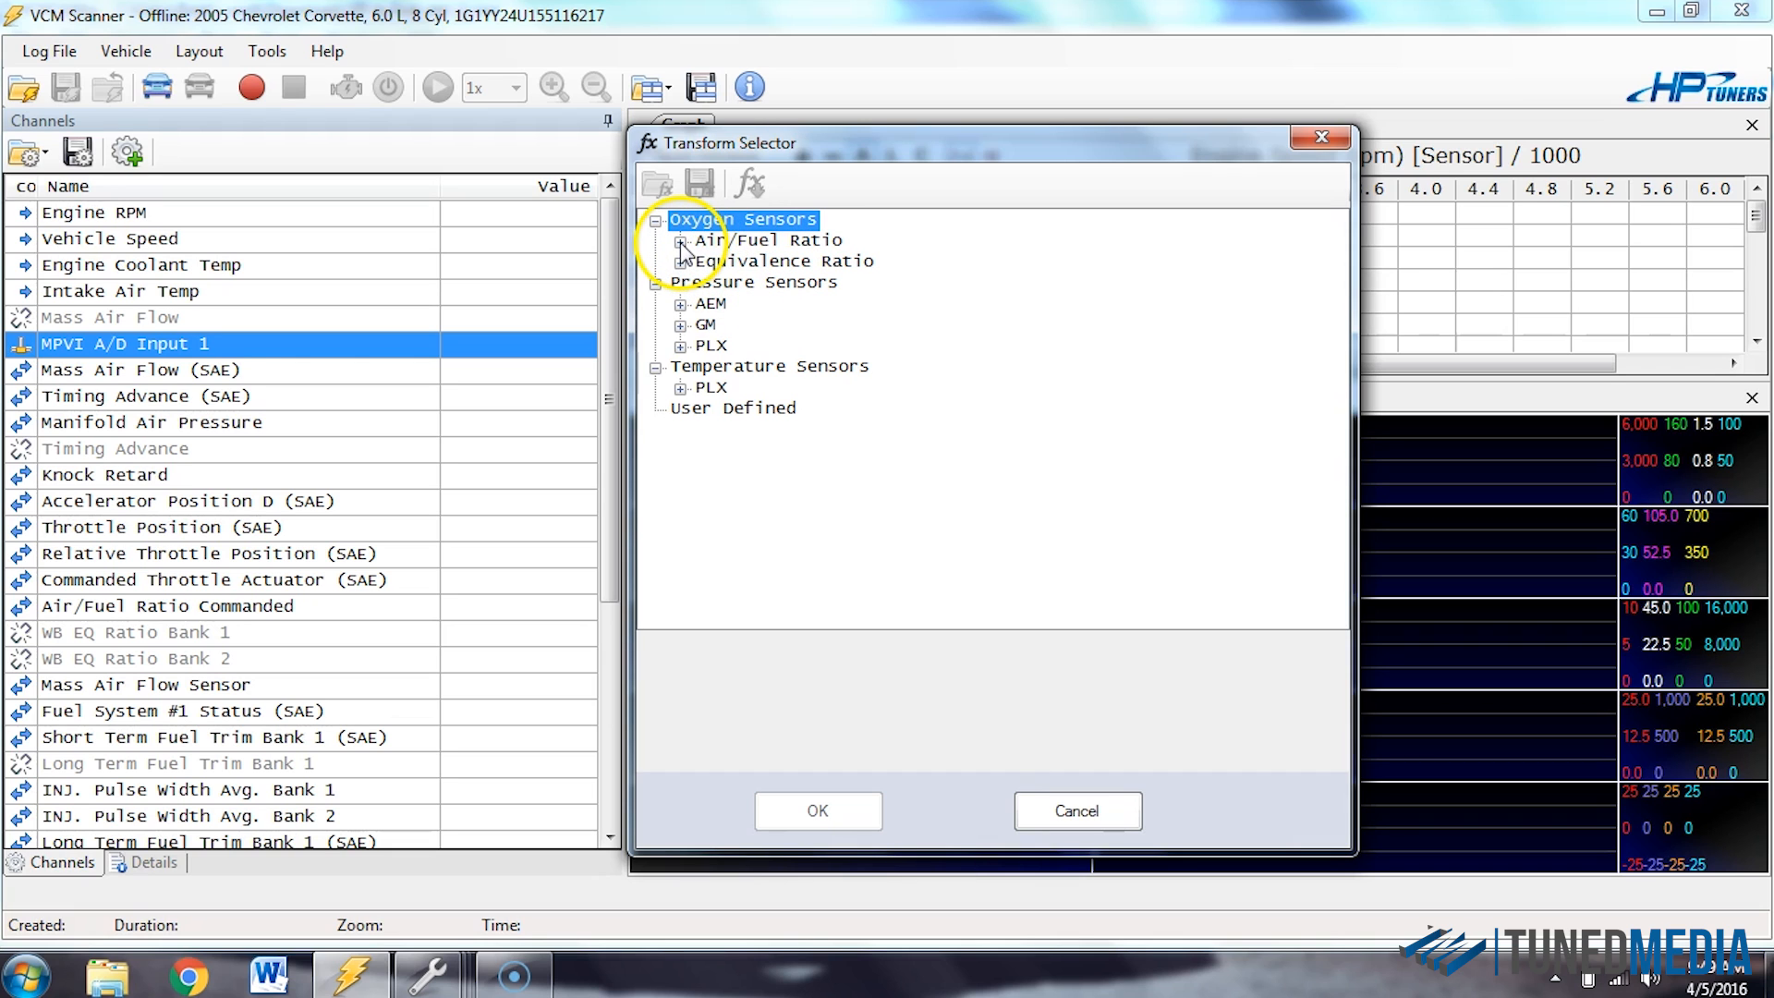
click(678, 240)
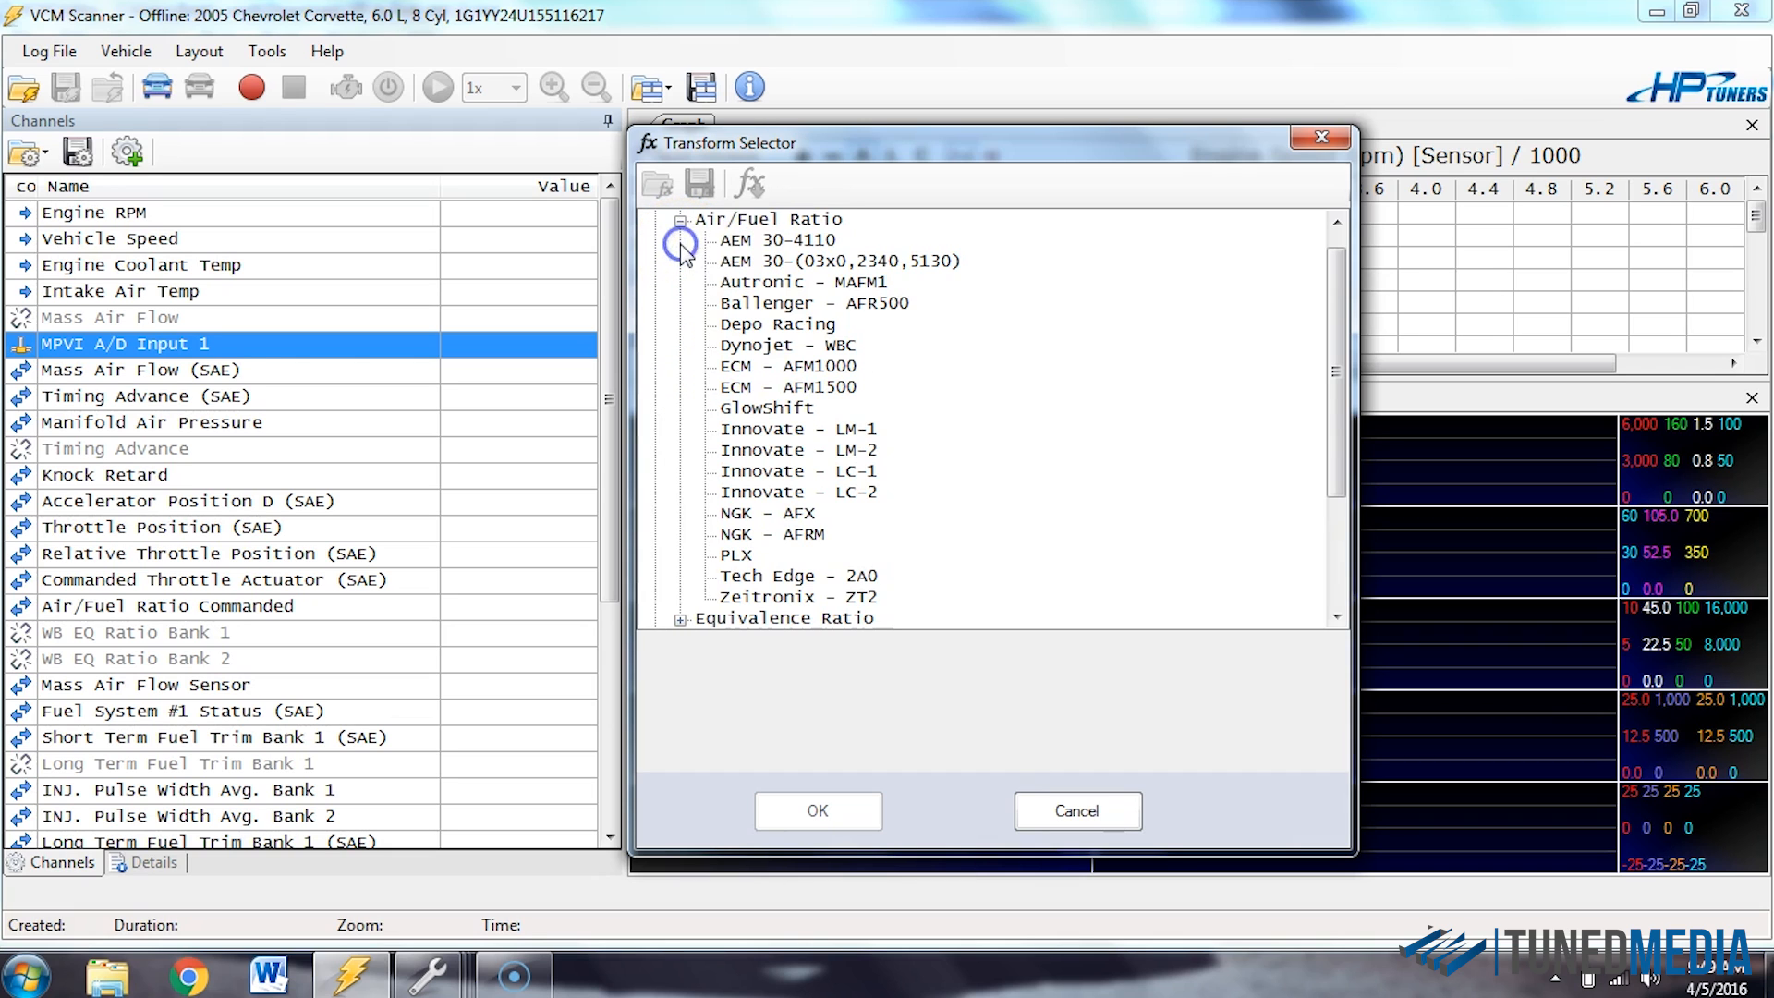
click(837, 260)
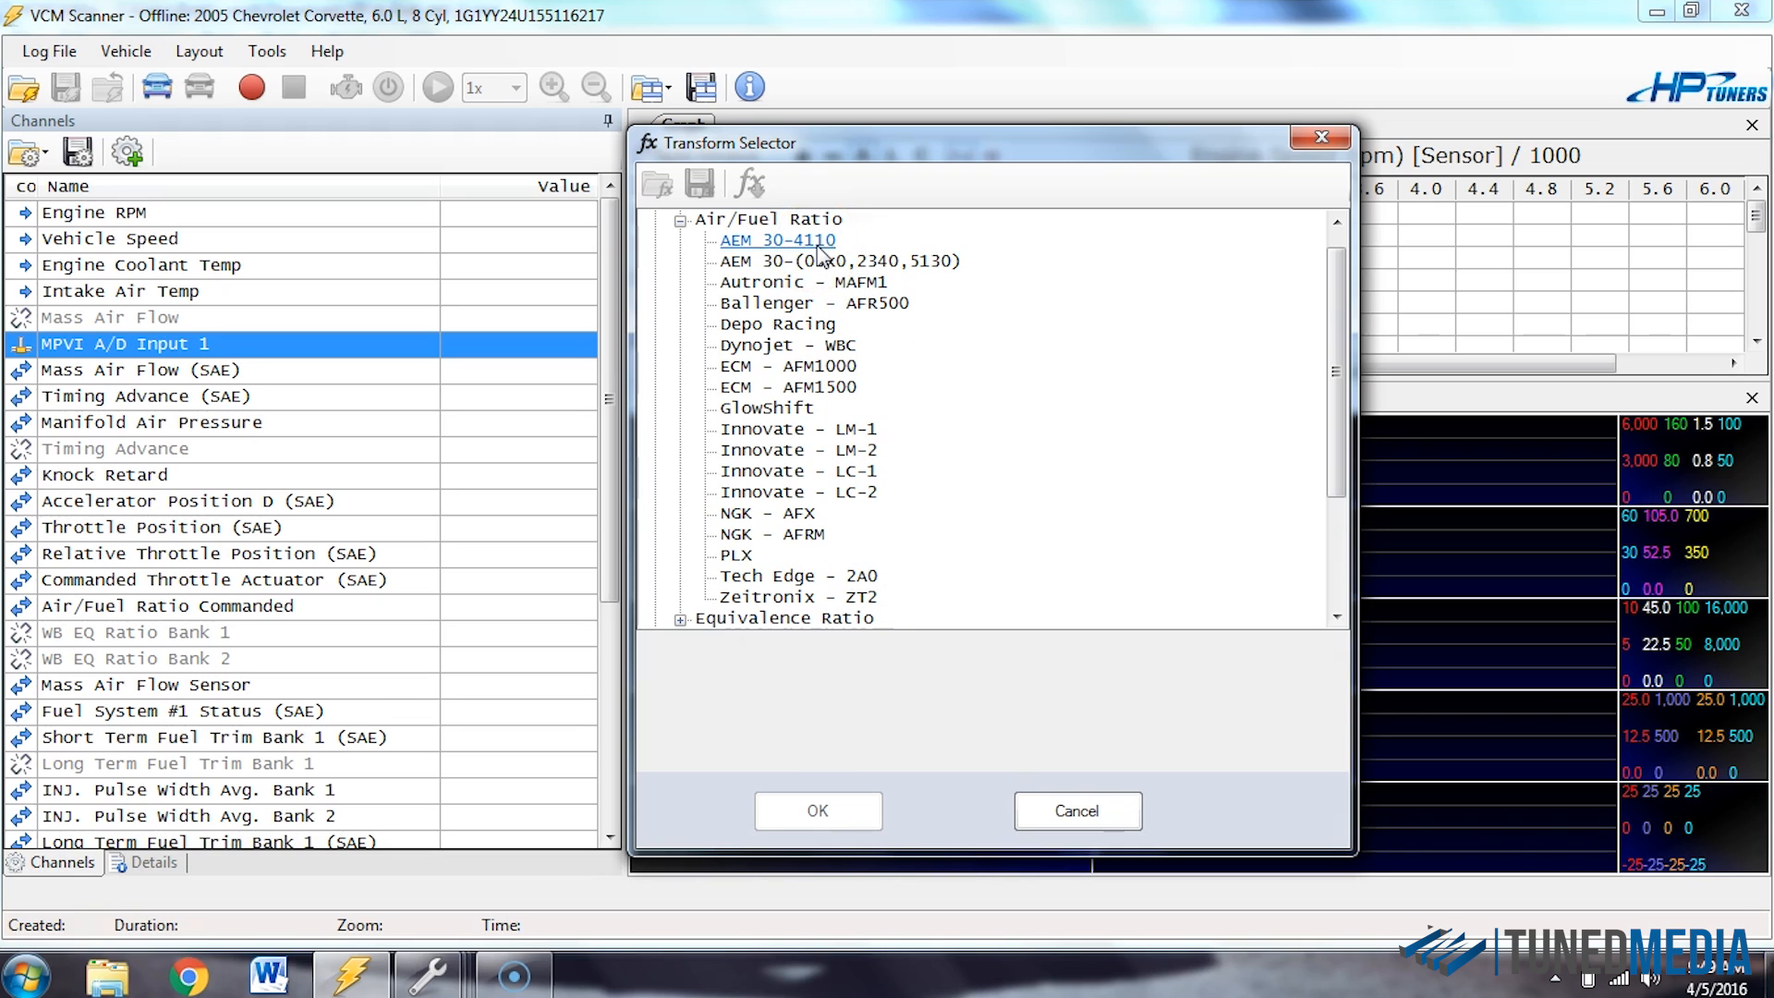
click(817, 809)
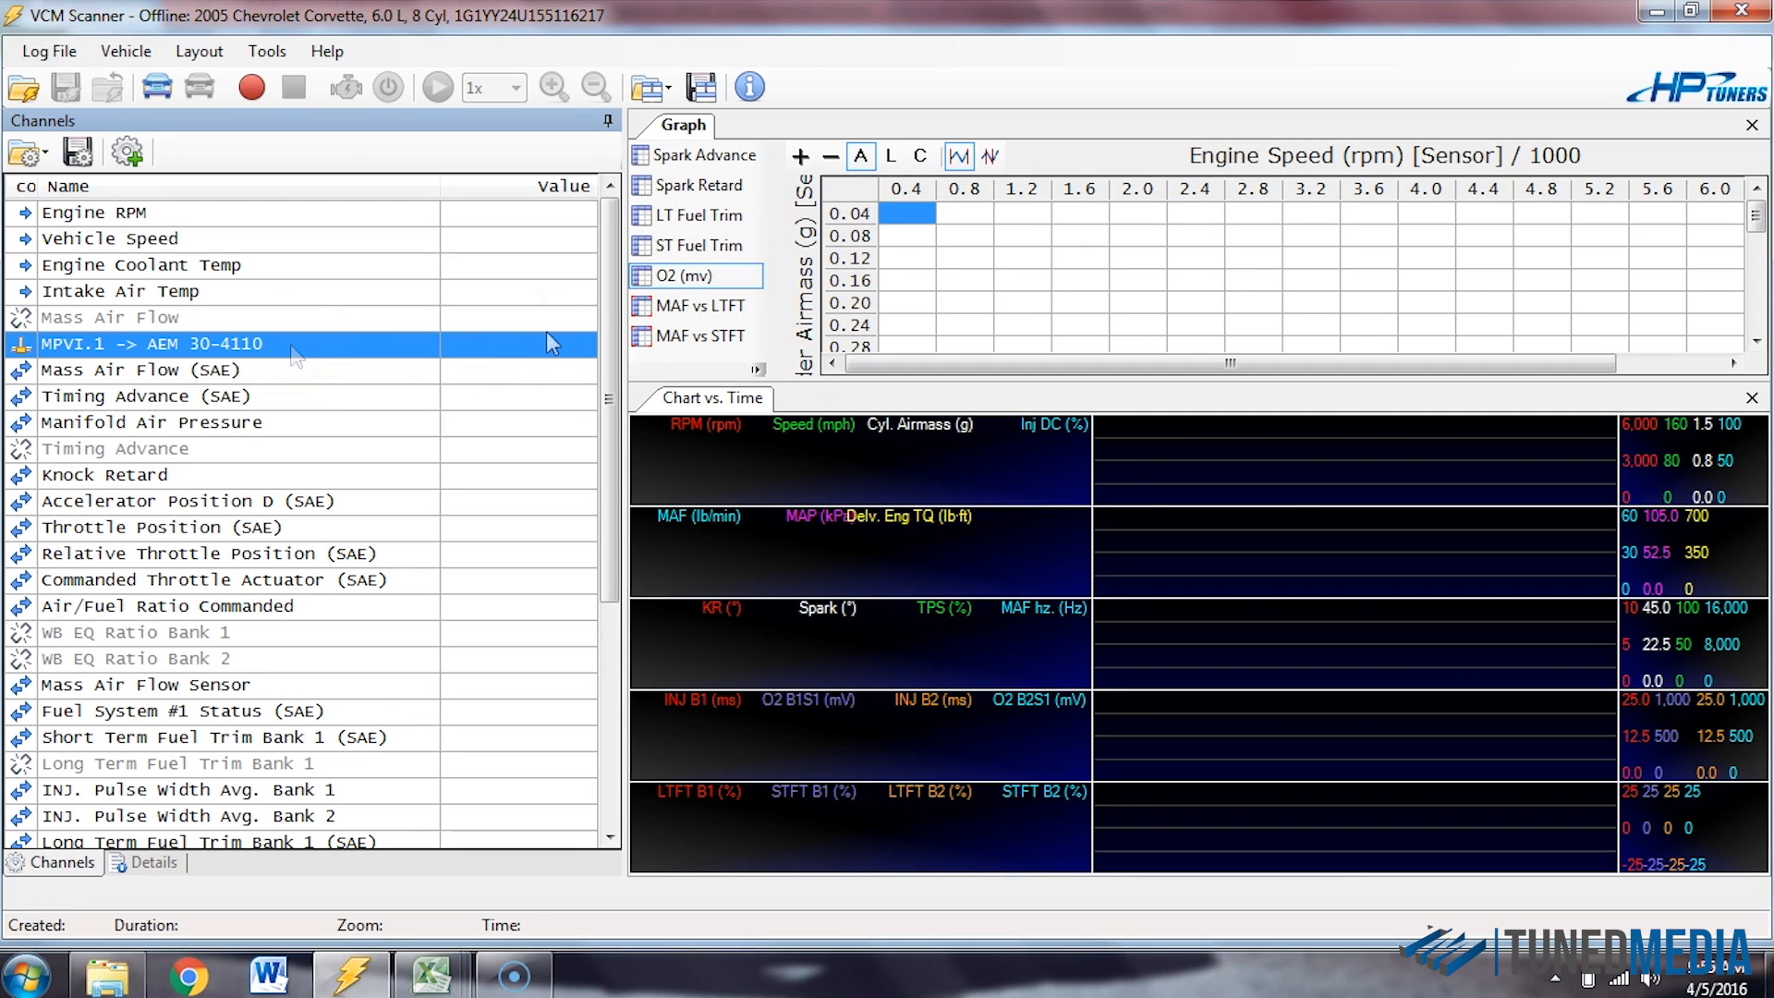
mouse_move(548, 343)
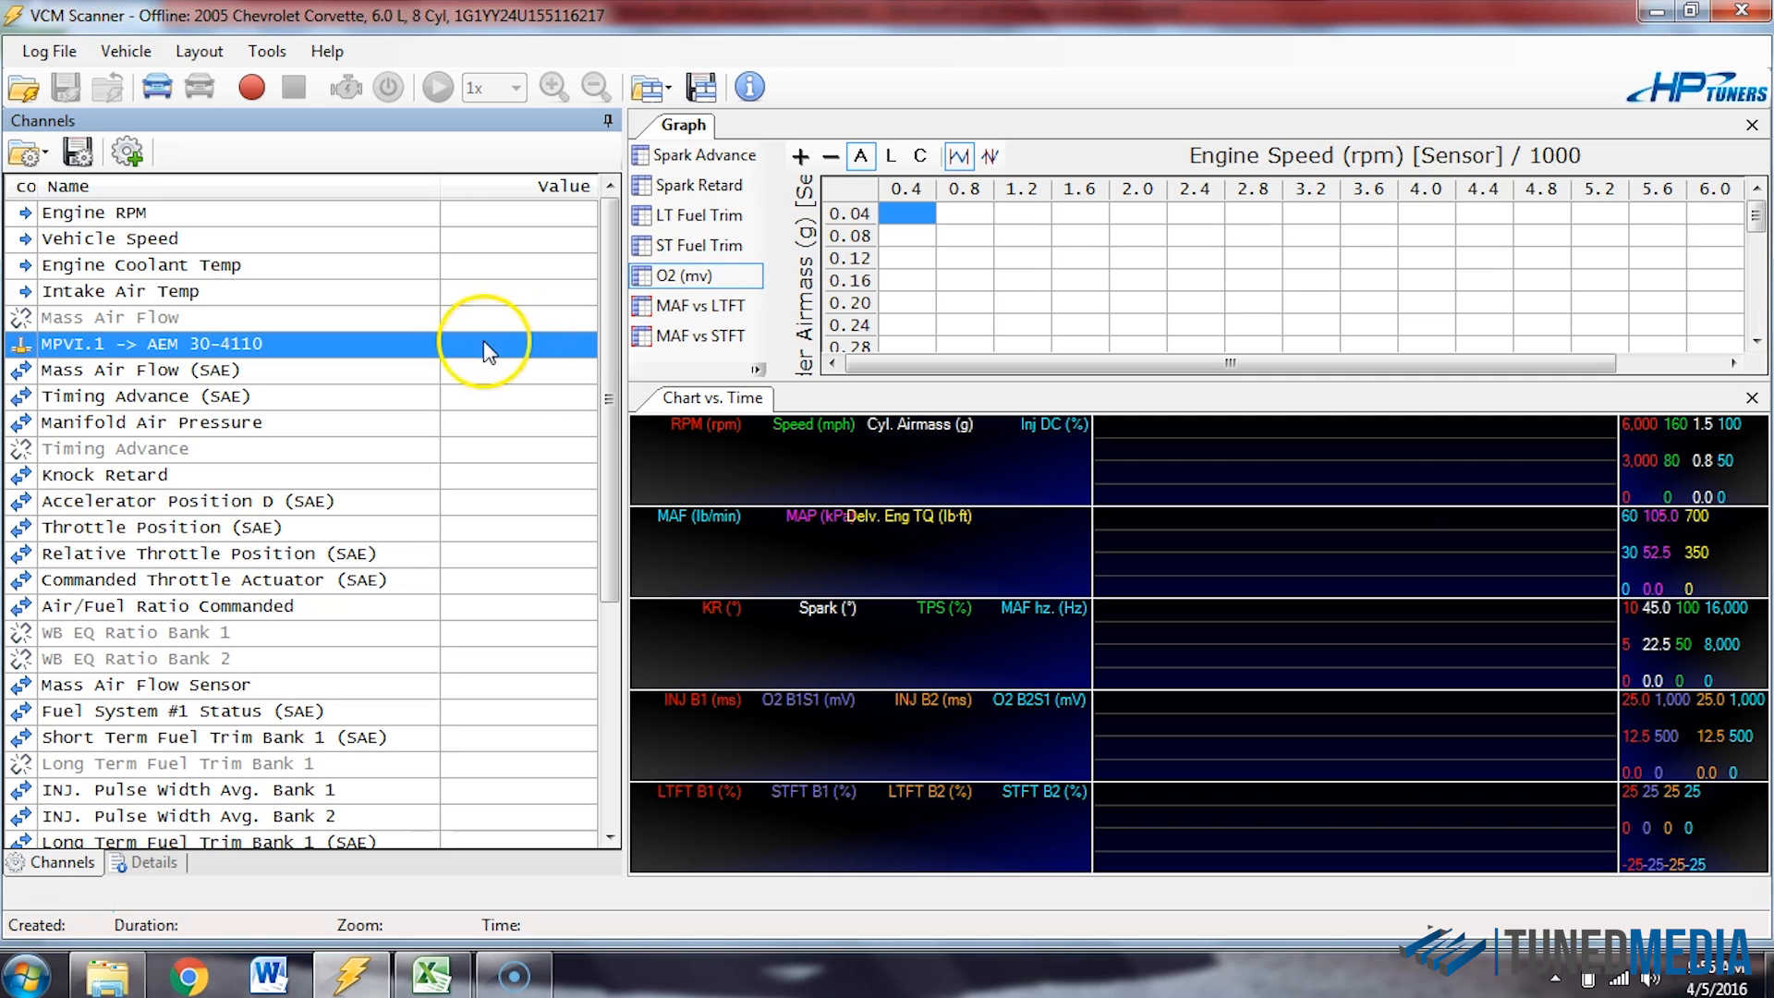
mouse_move(384, 354)
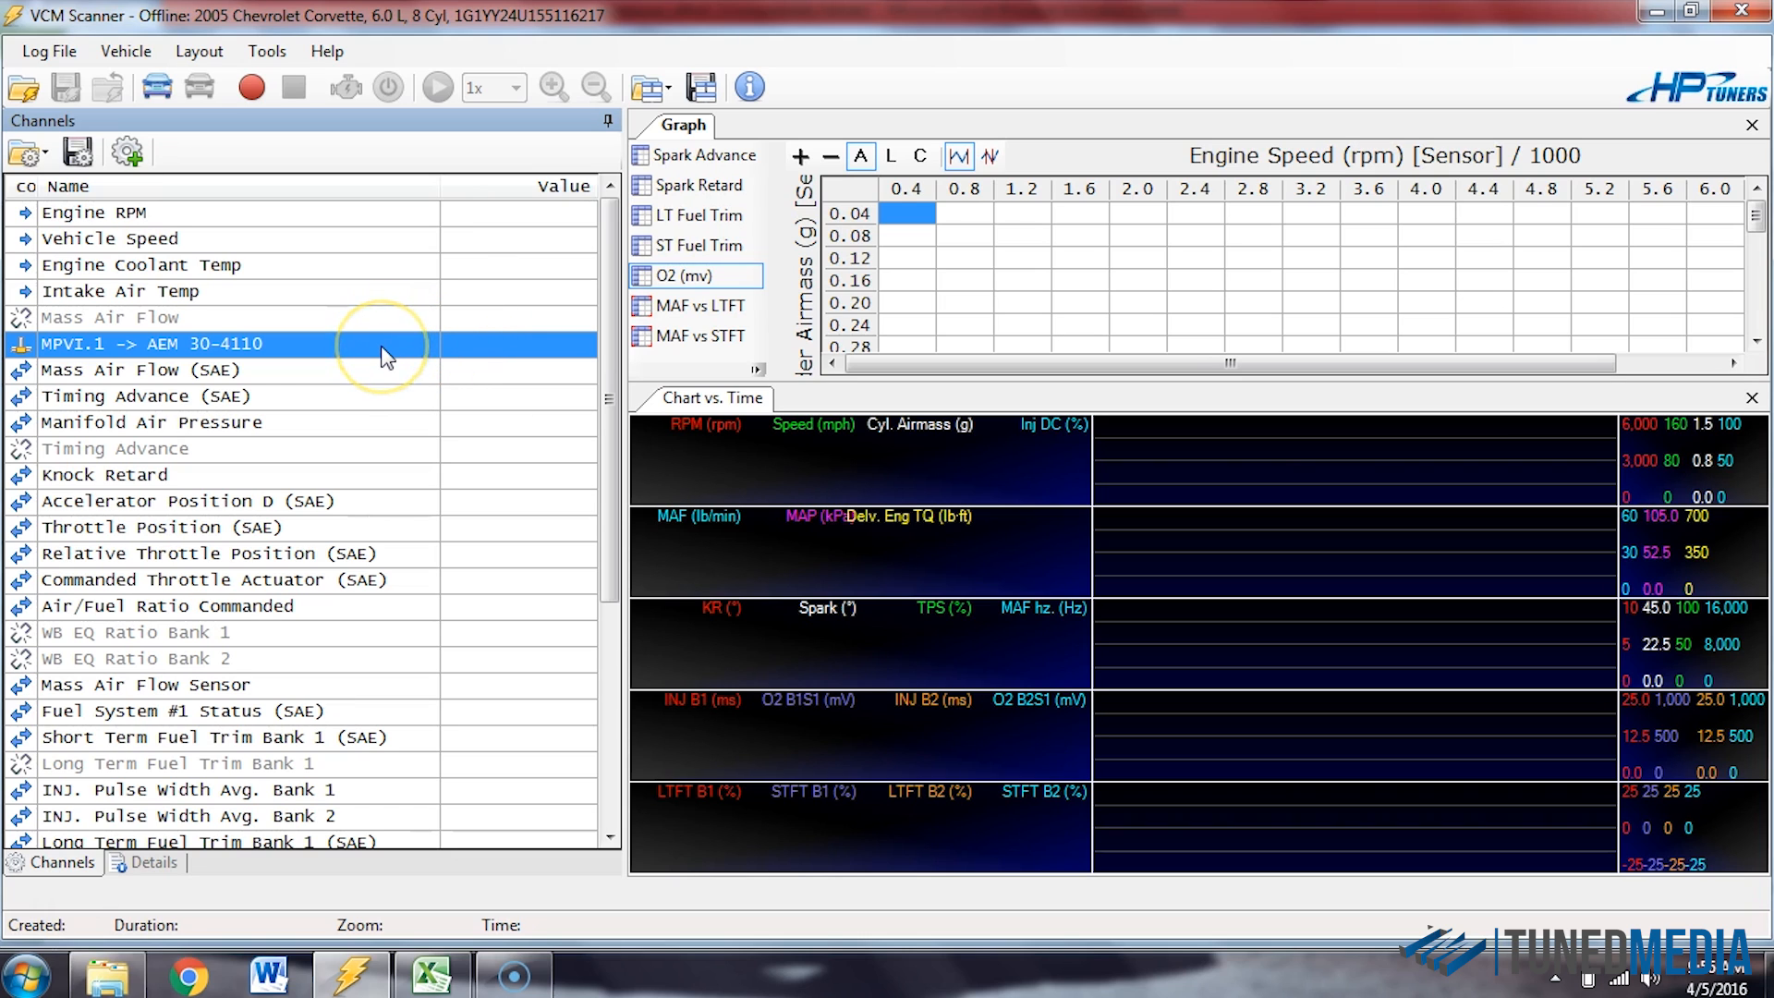
Bring up the context menu for the MPVI.1 -> AEM 30-4110 channel.
right_click(381, 344)
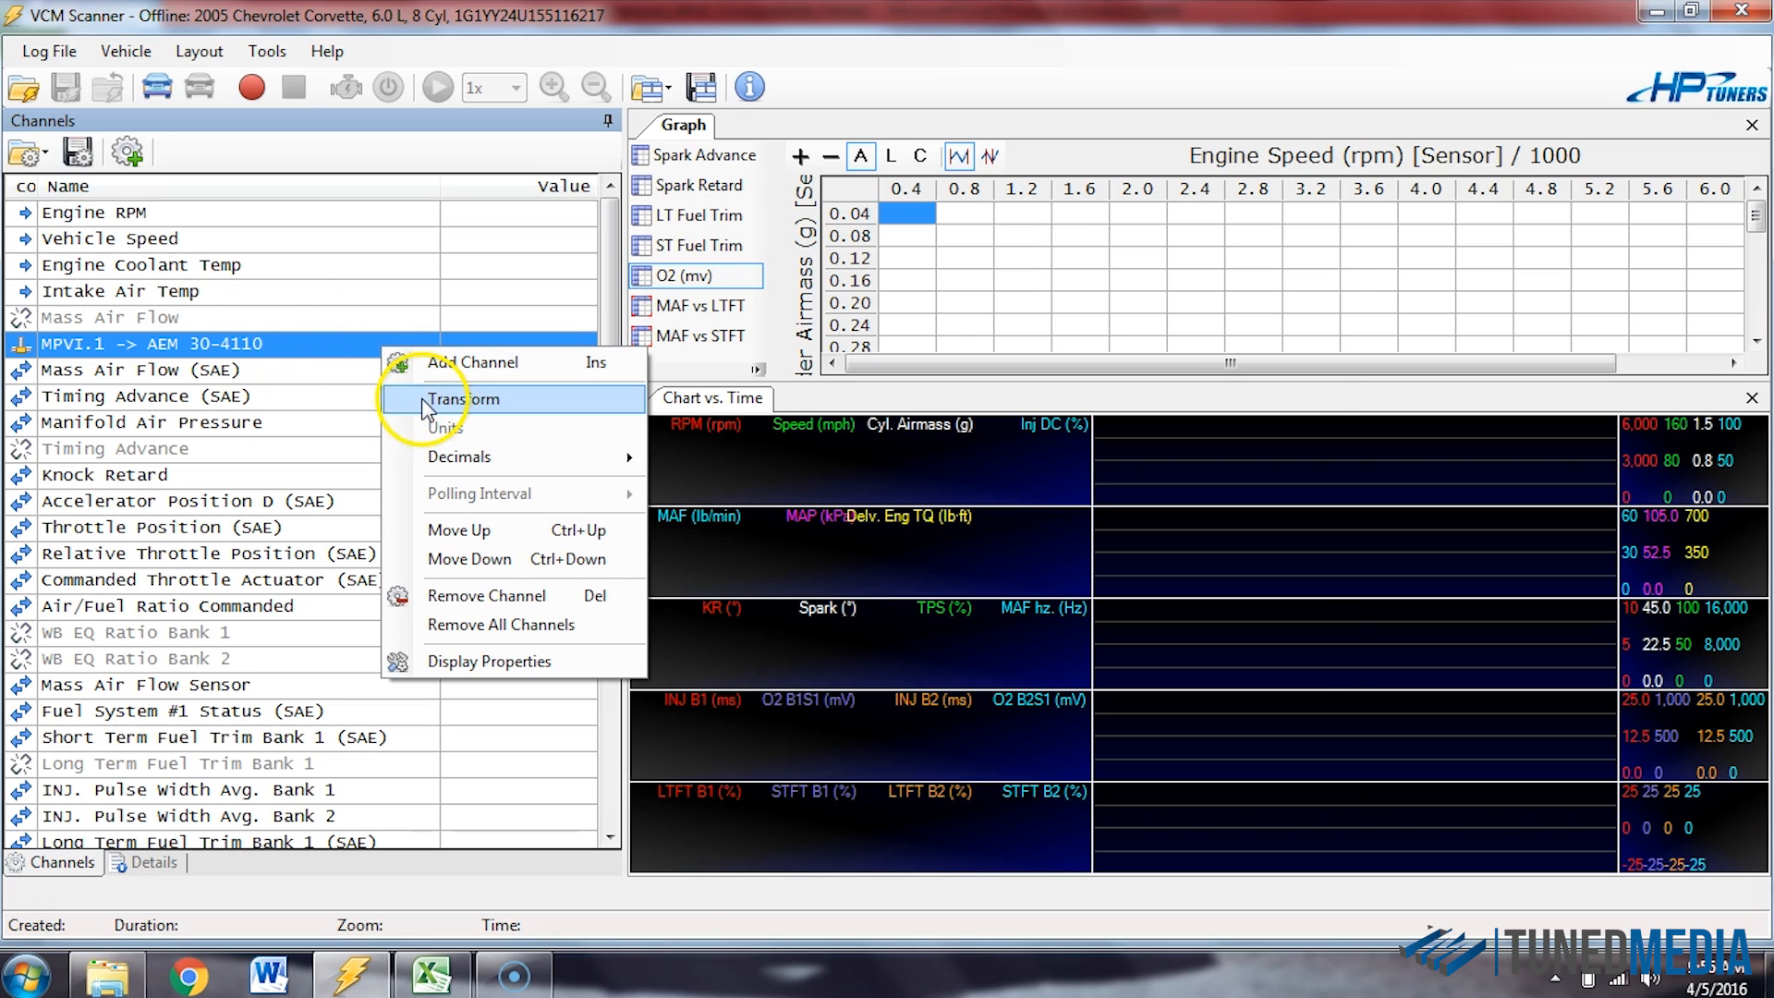
Start from AEM 30-4110 and switch to a User Defined formula, Input / 0.5 + 10.
click(464, 400)
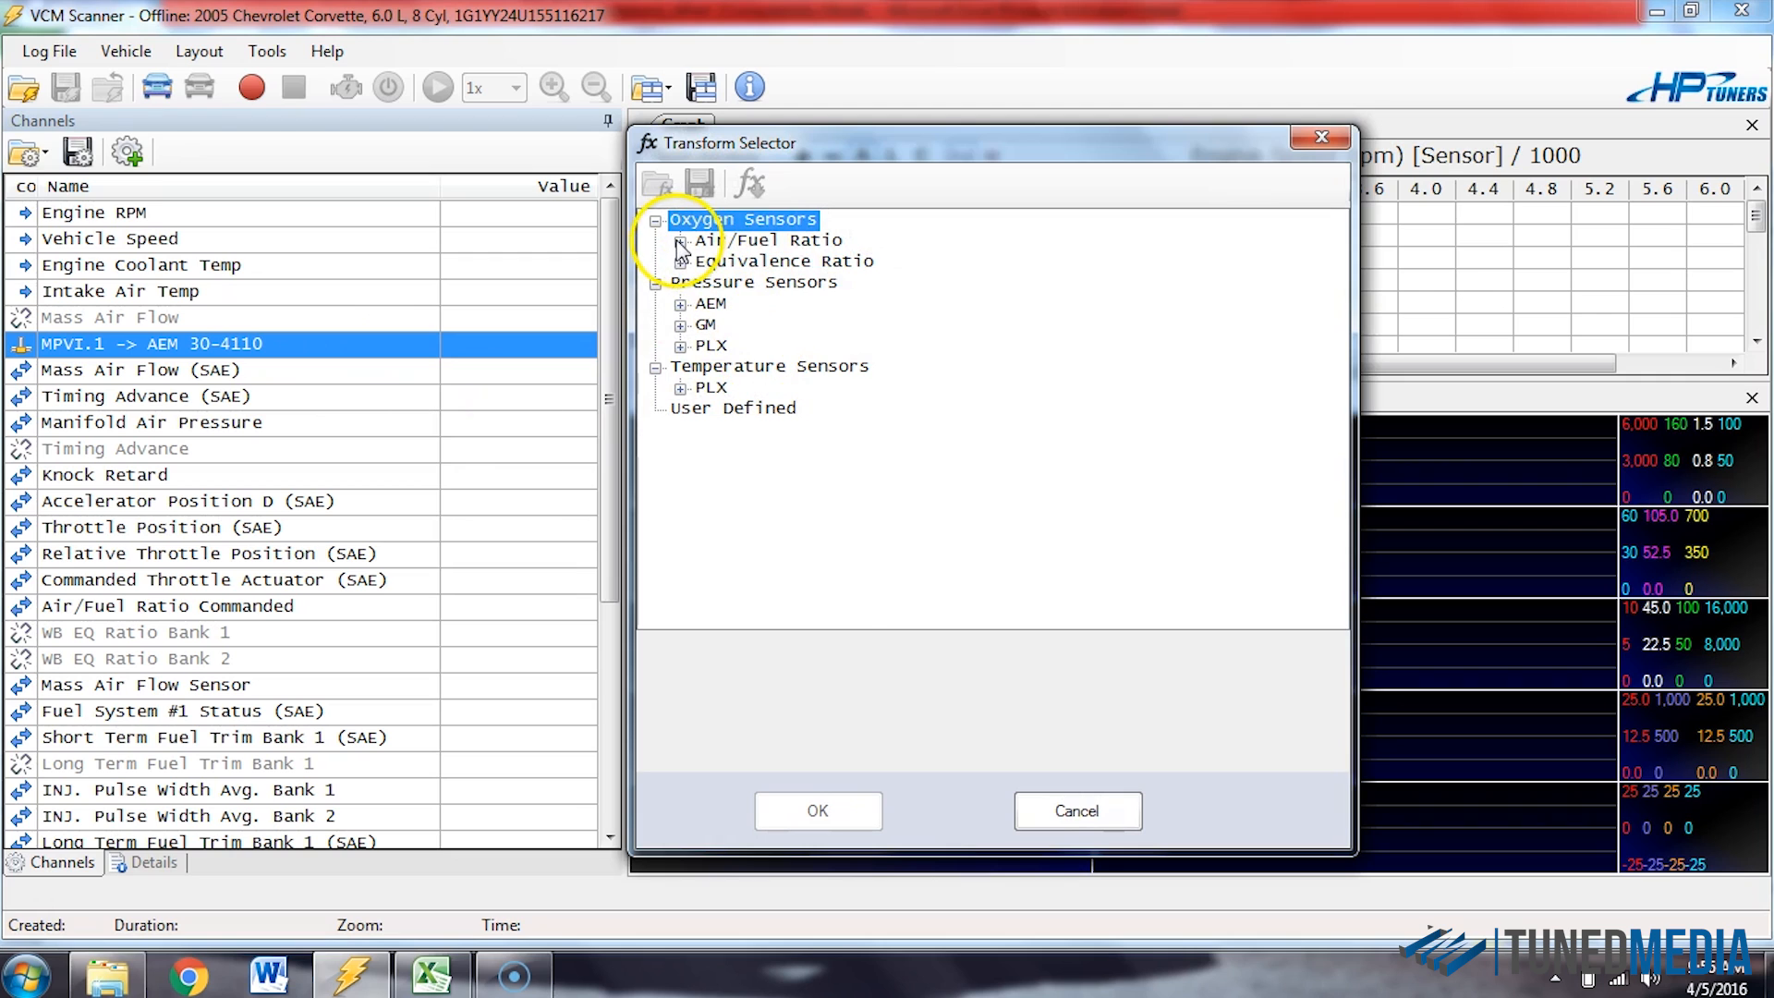
click(678, 240)
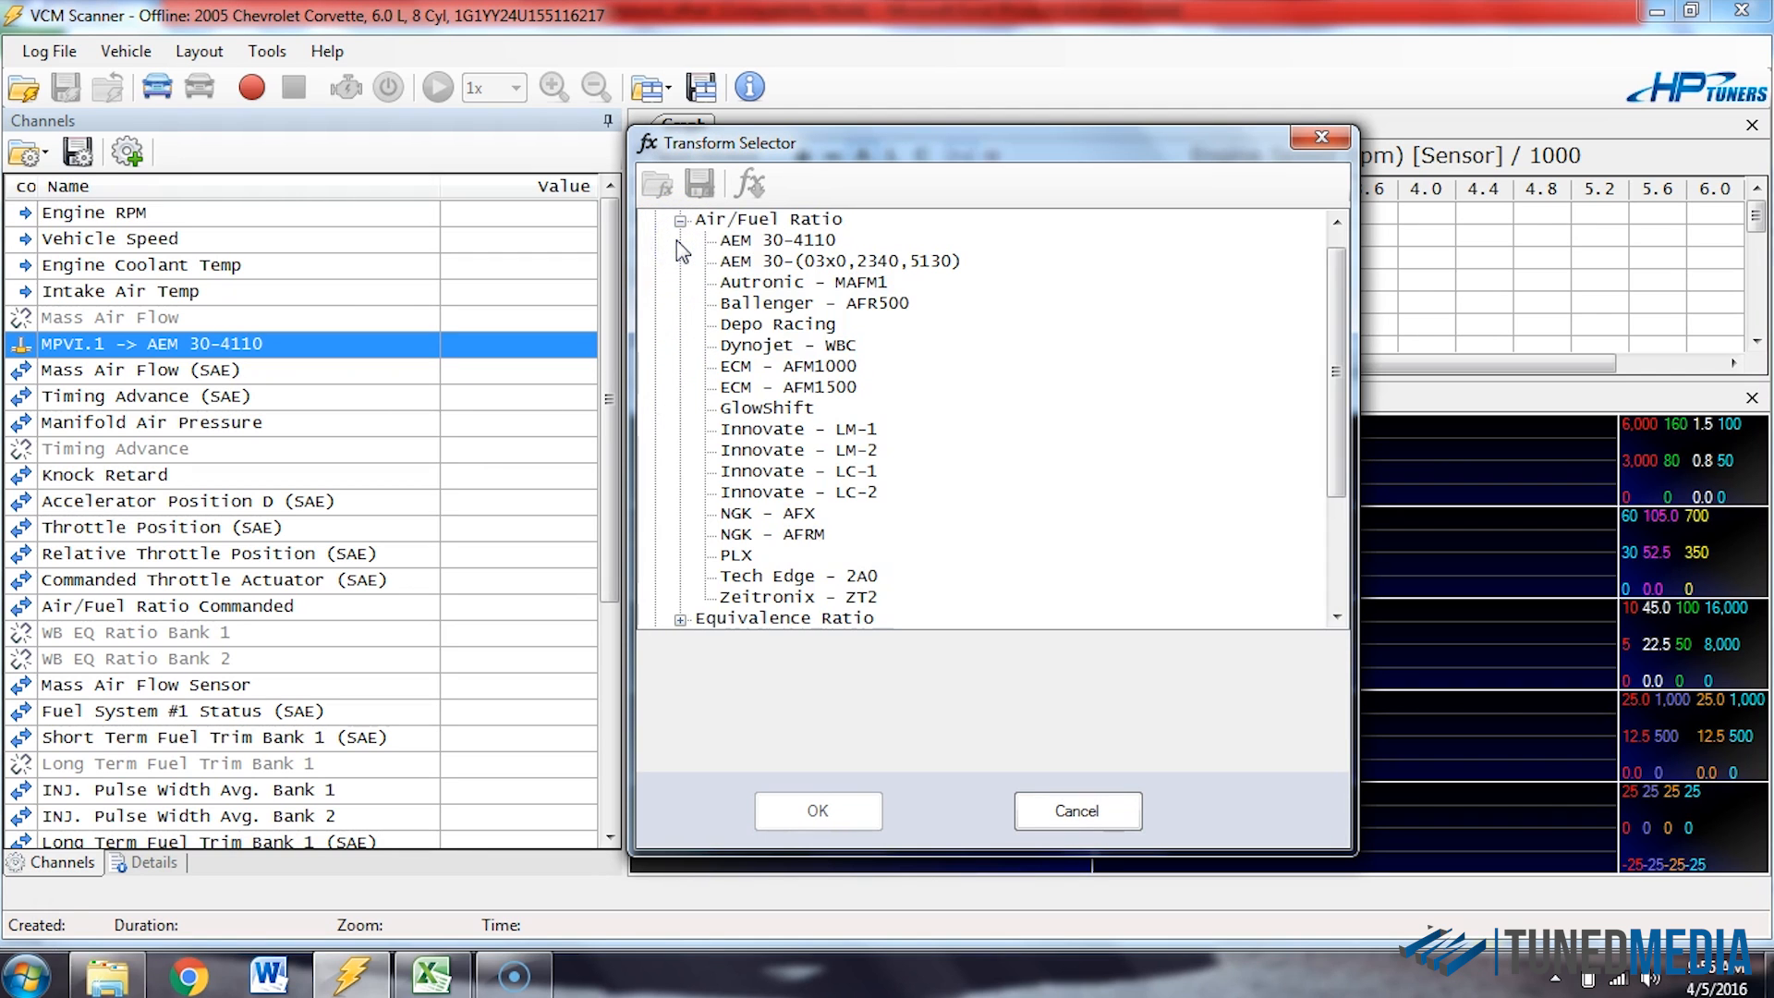
click(778, 240)
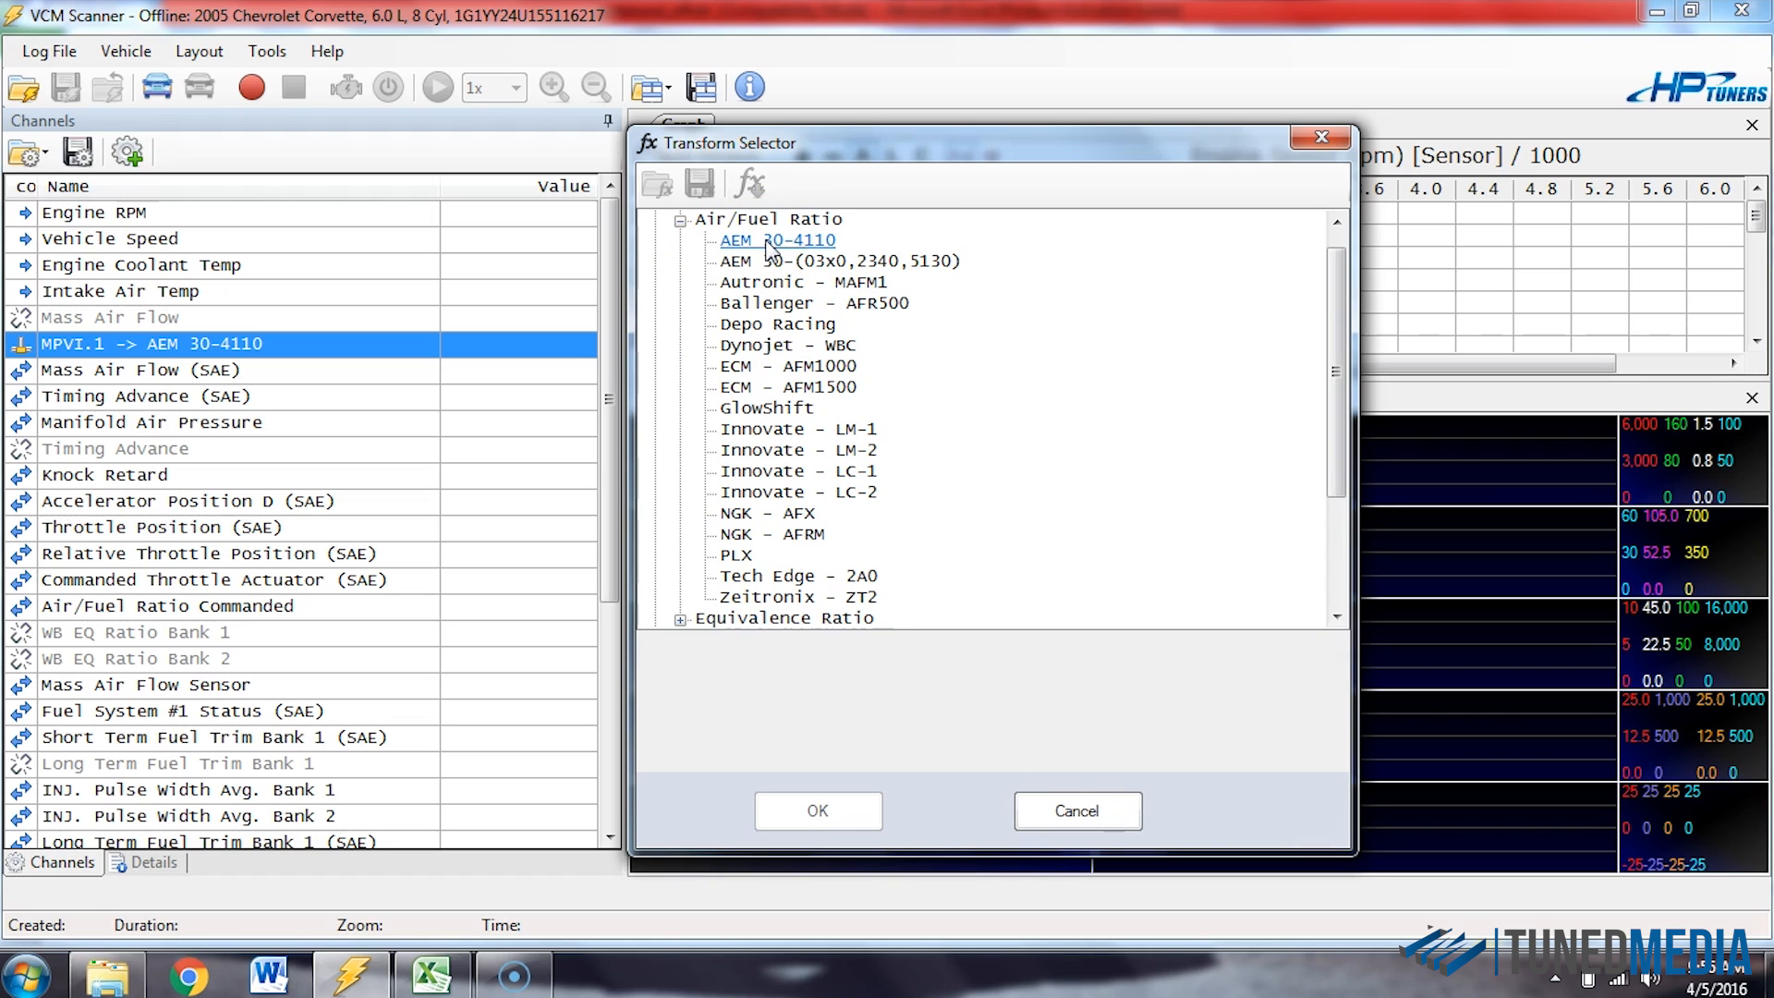
click(778, 240)
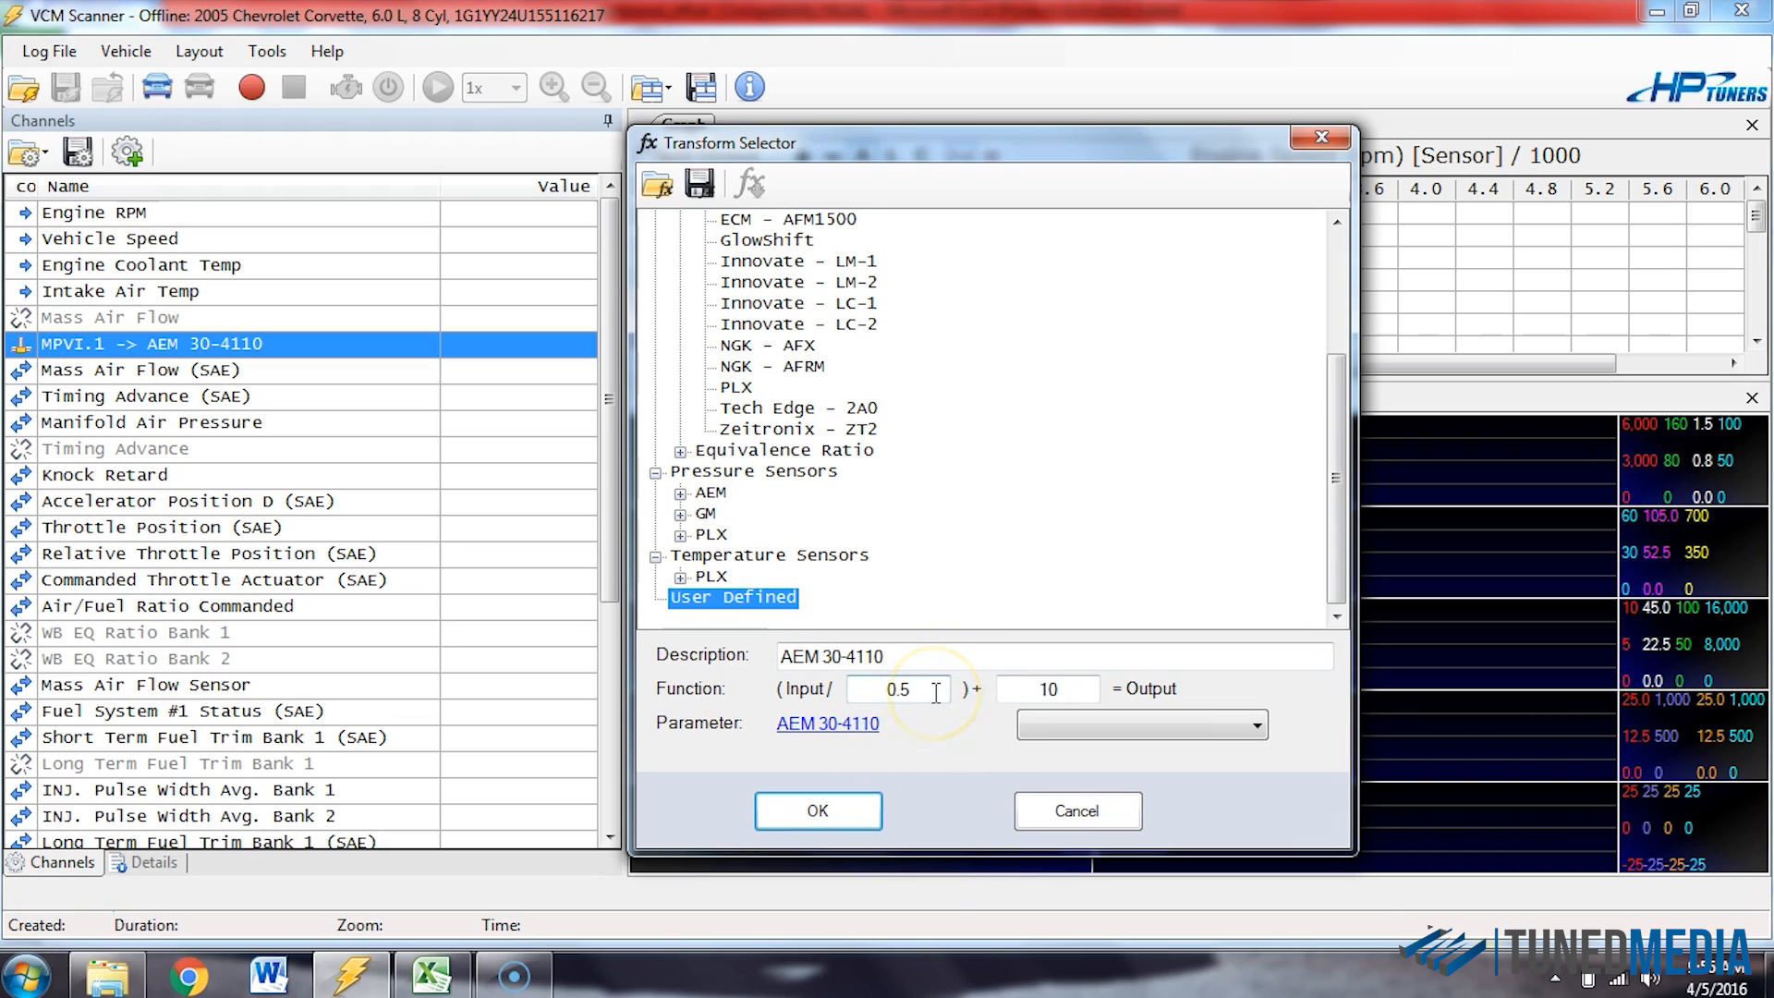
mouse_move(799, 736)
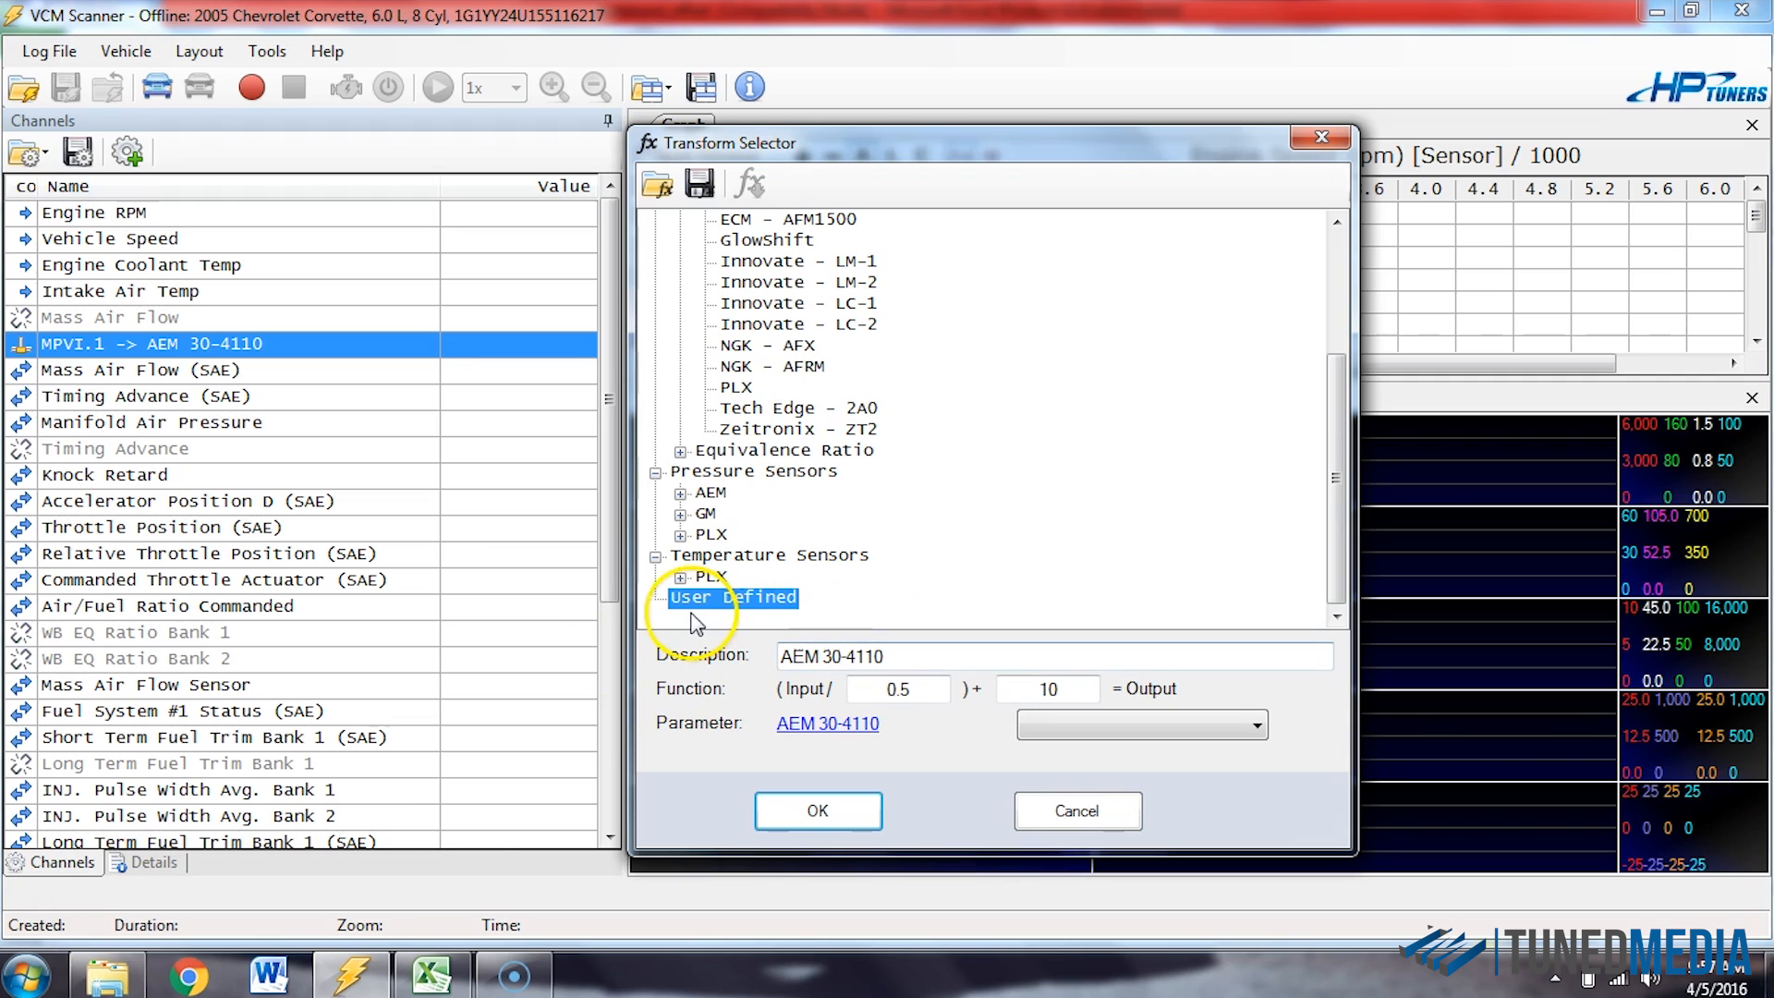
click(430, 973)
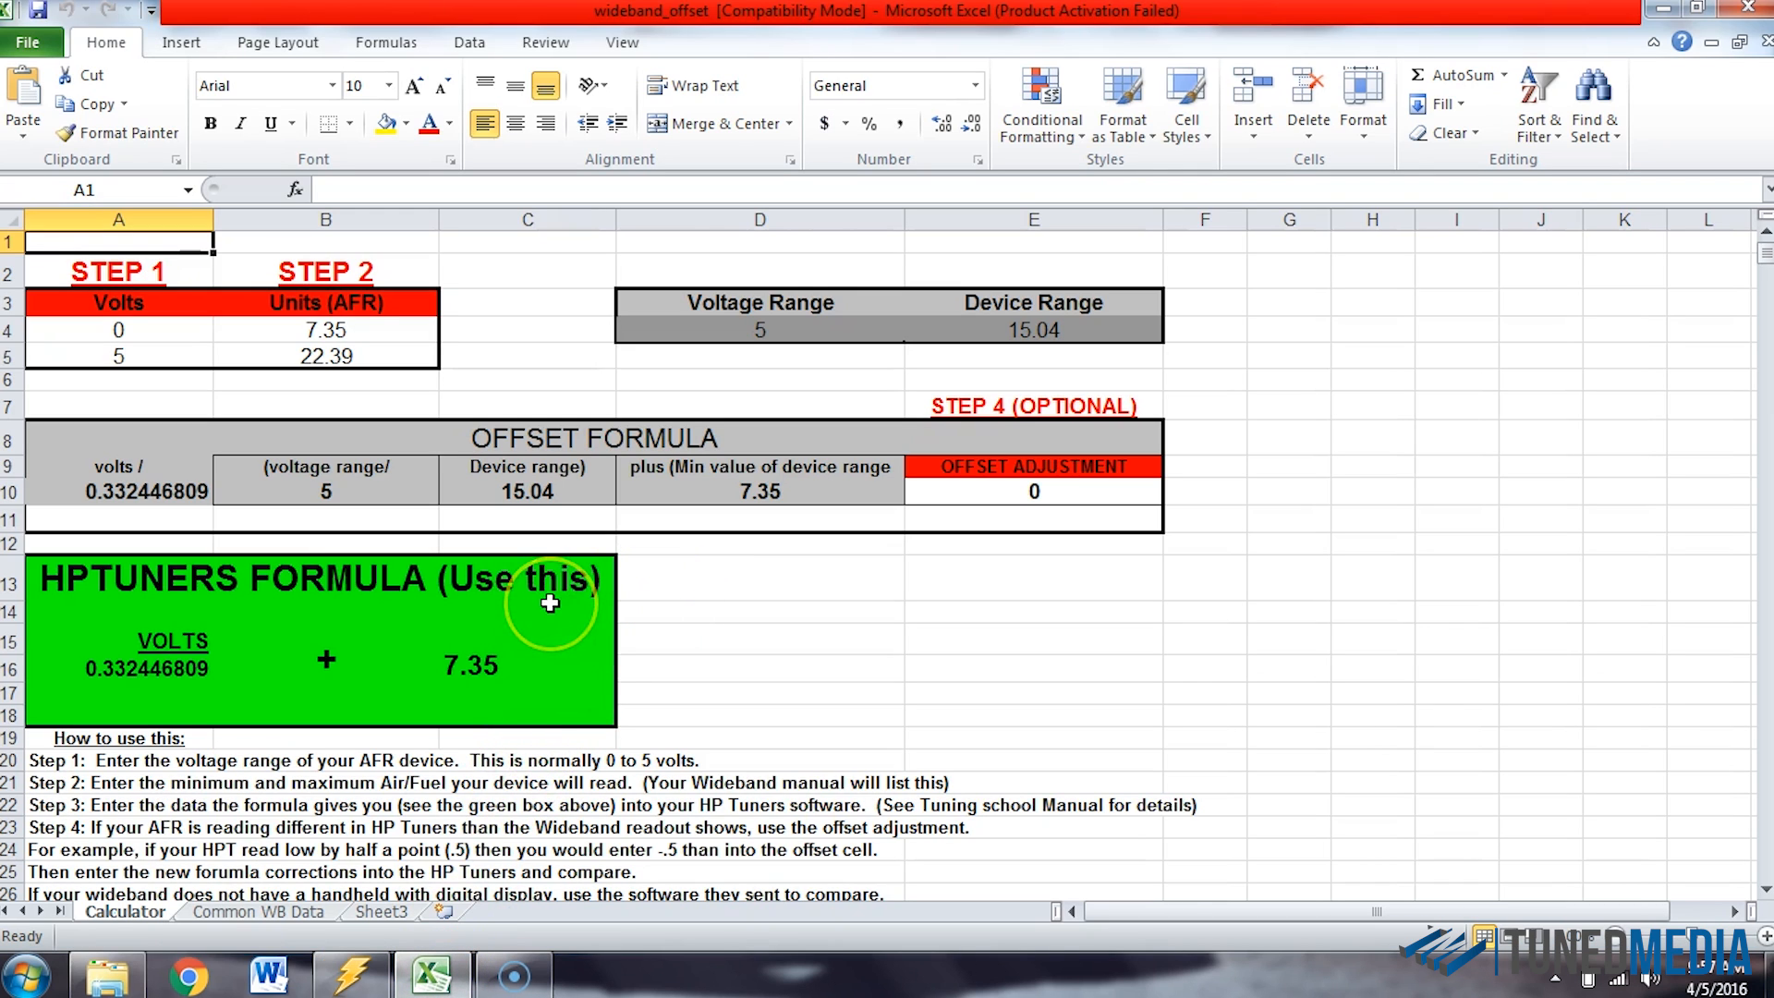
mouse_move(475, 472)
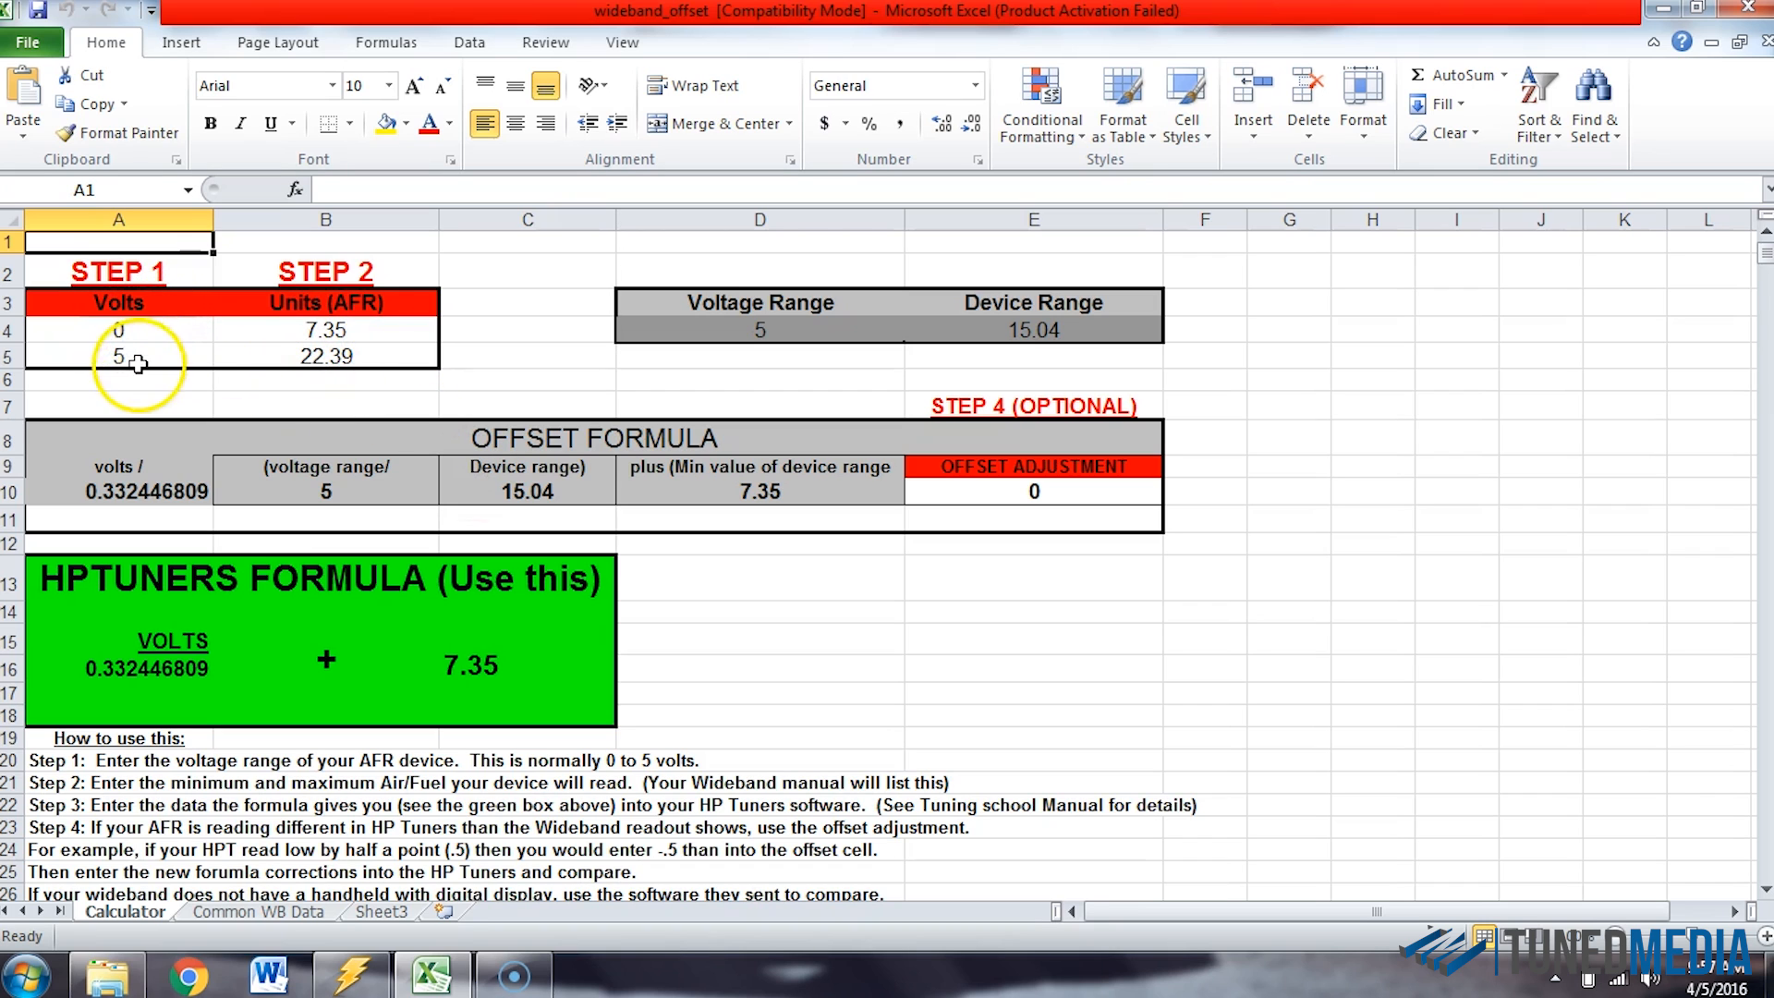
Enter AFR limits 10.3 in B4 and 19.5 in B5 of the wideband_offset calculator.
click(326, 329)
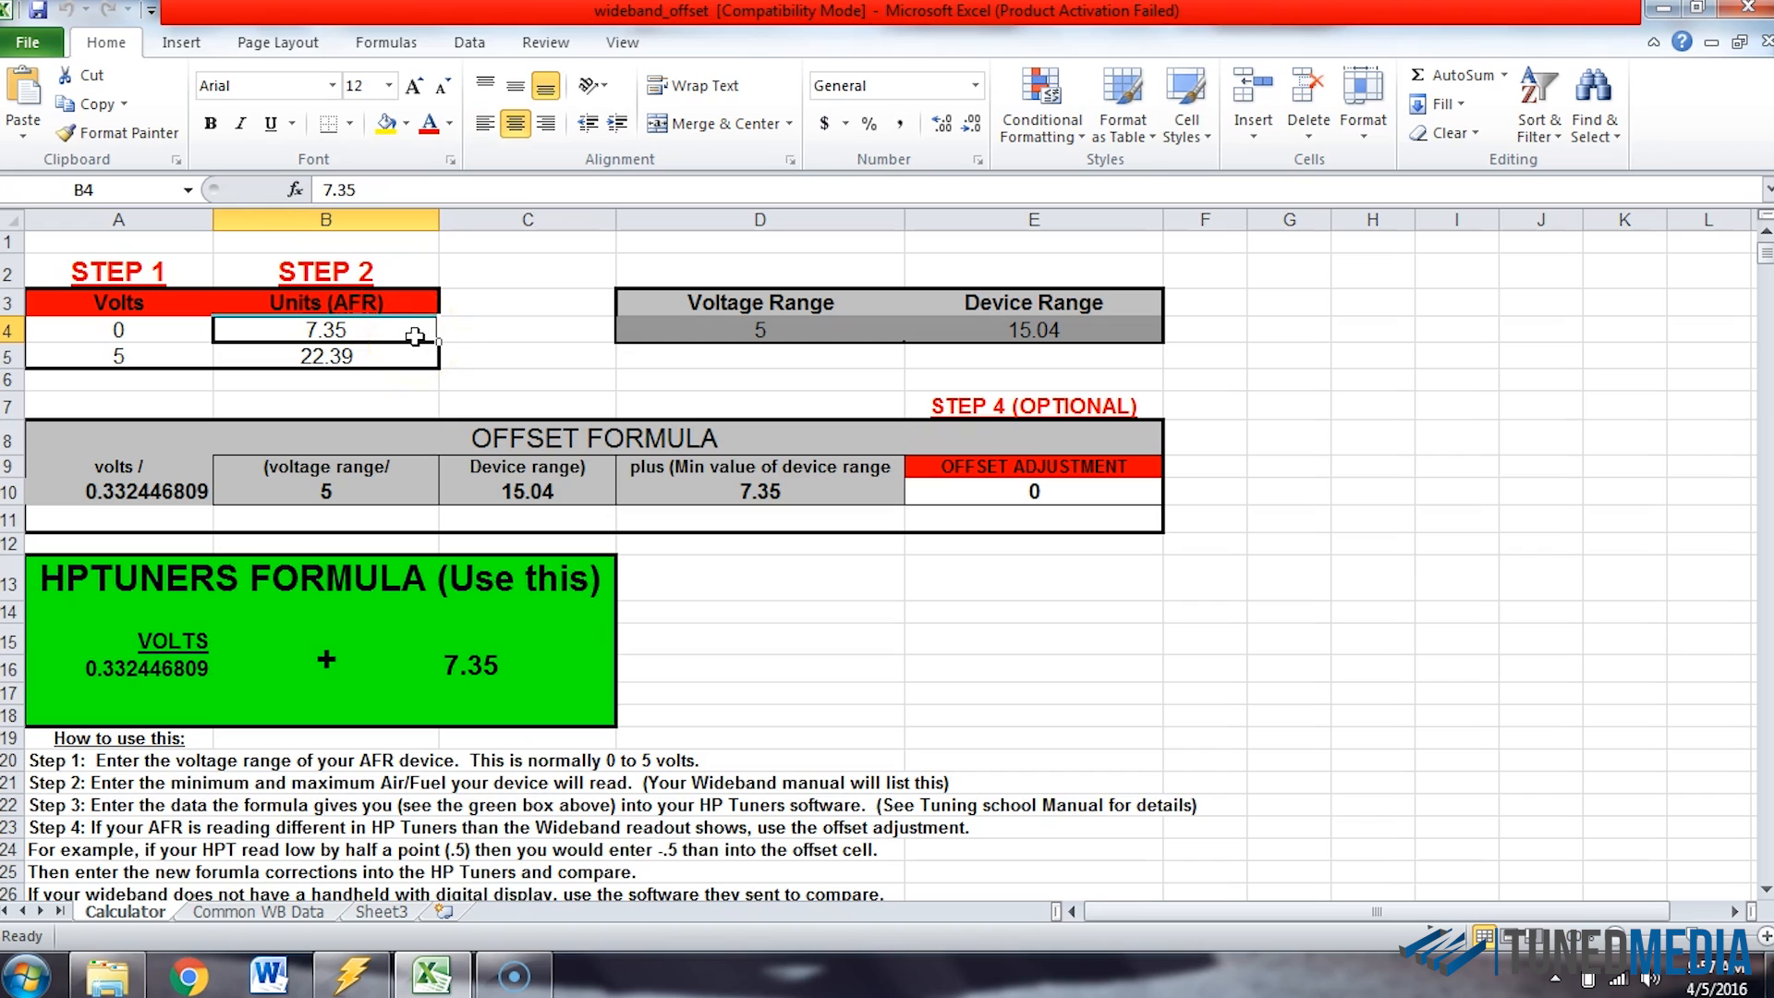
text(10.)
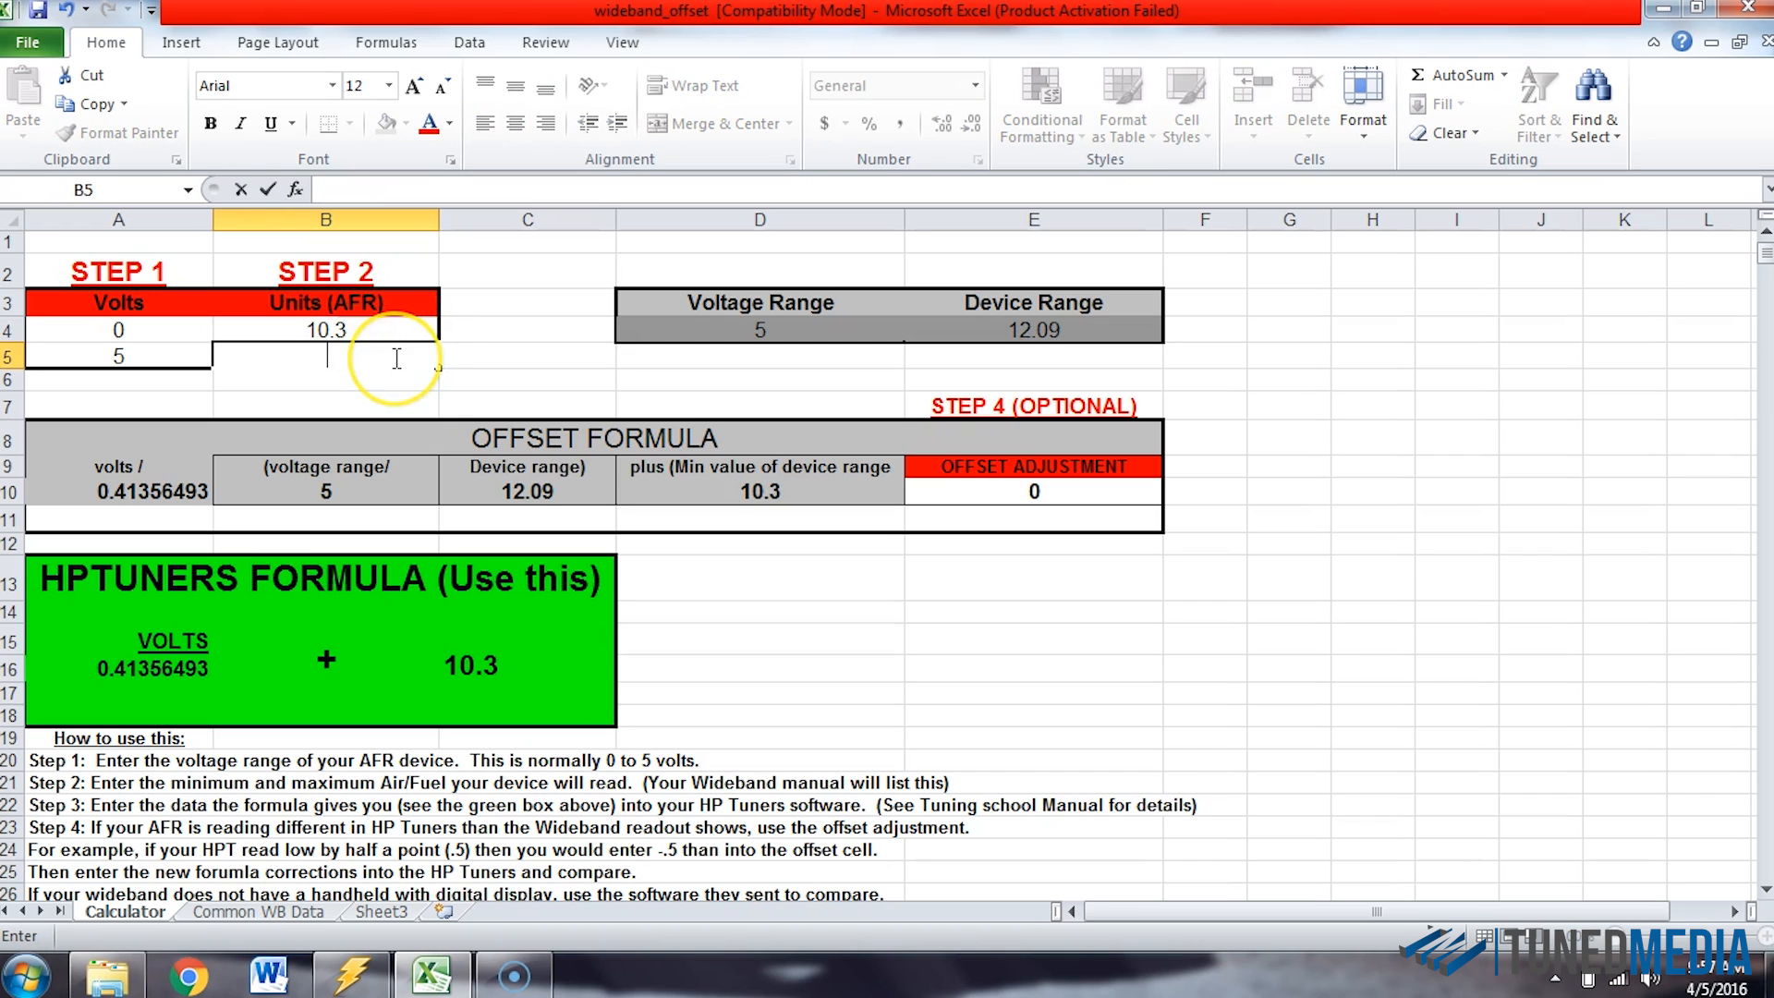
text(19.5)
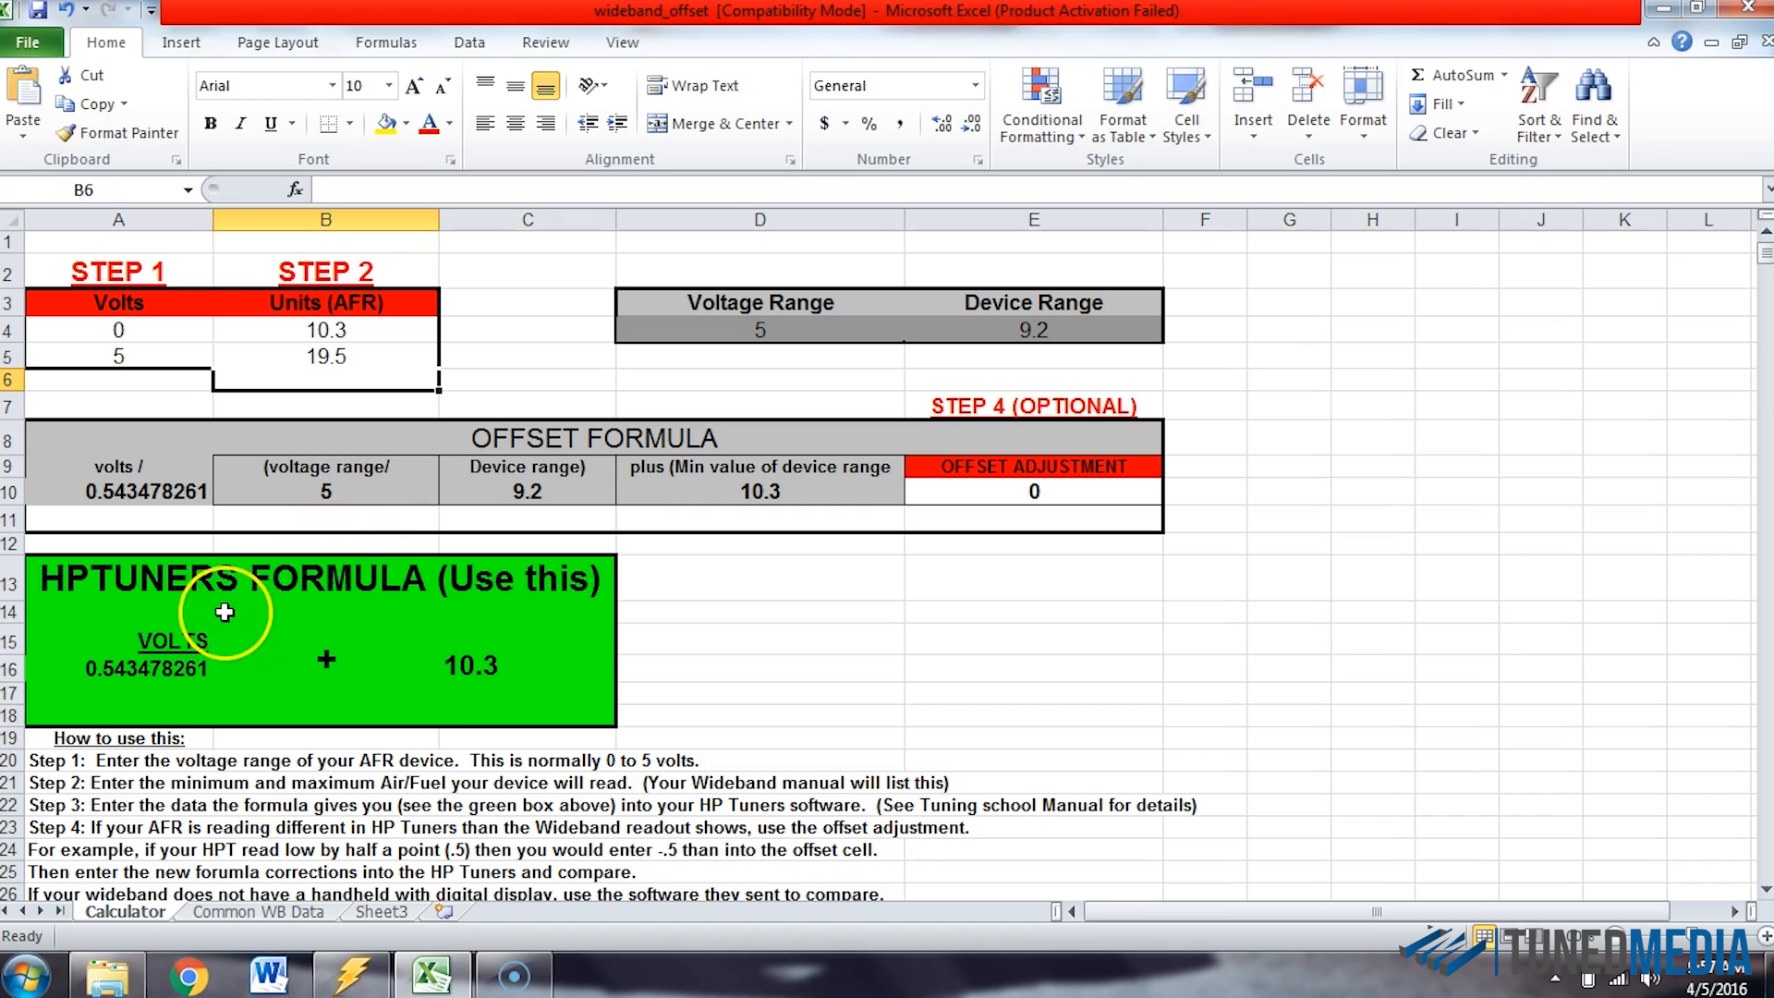
mouse_move(90, 689)
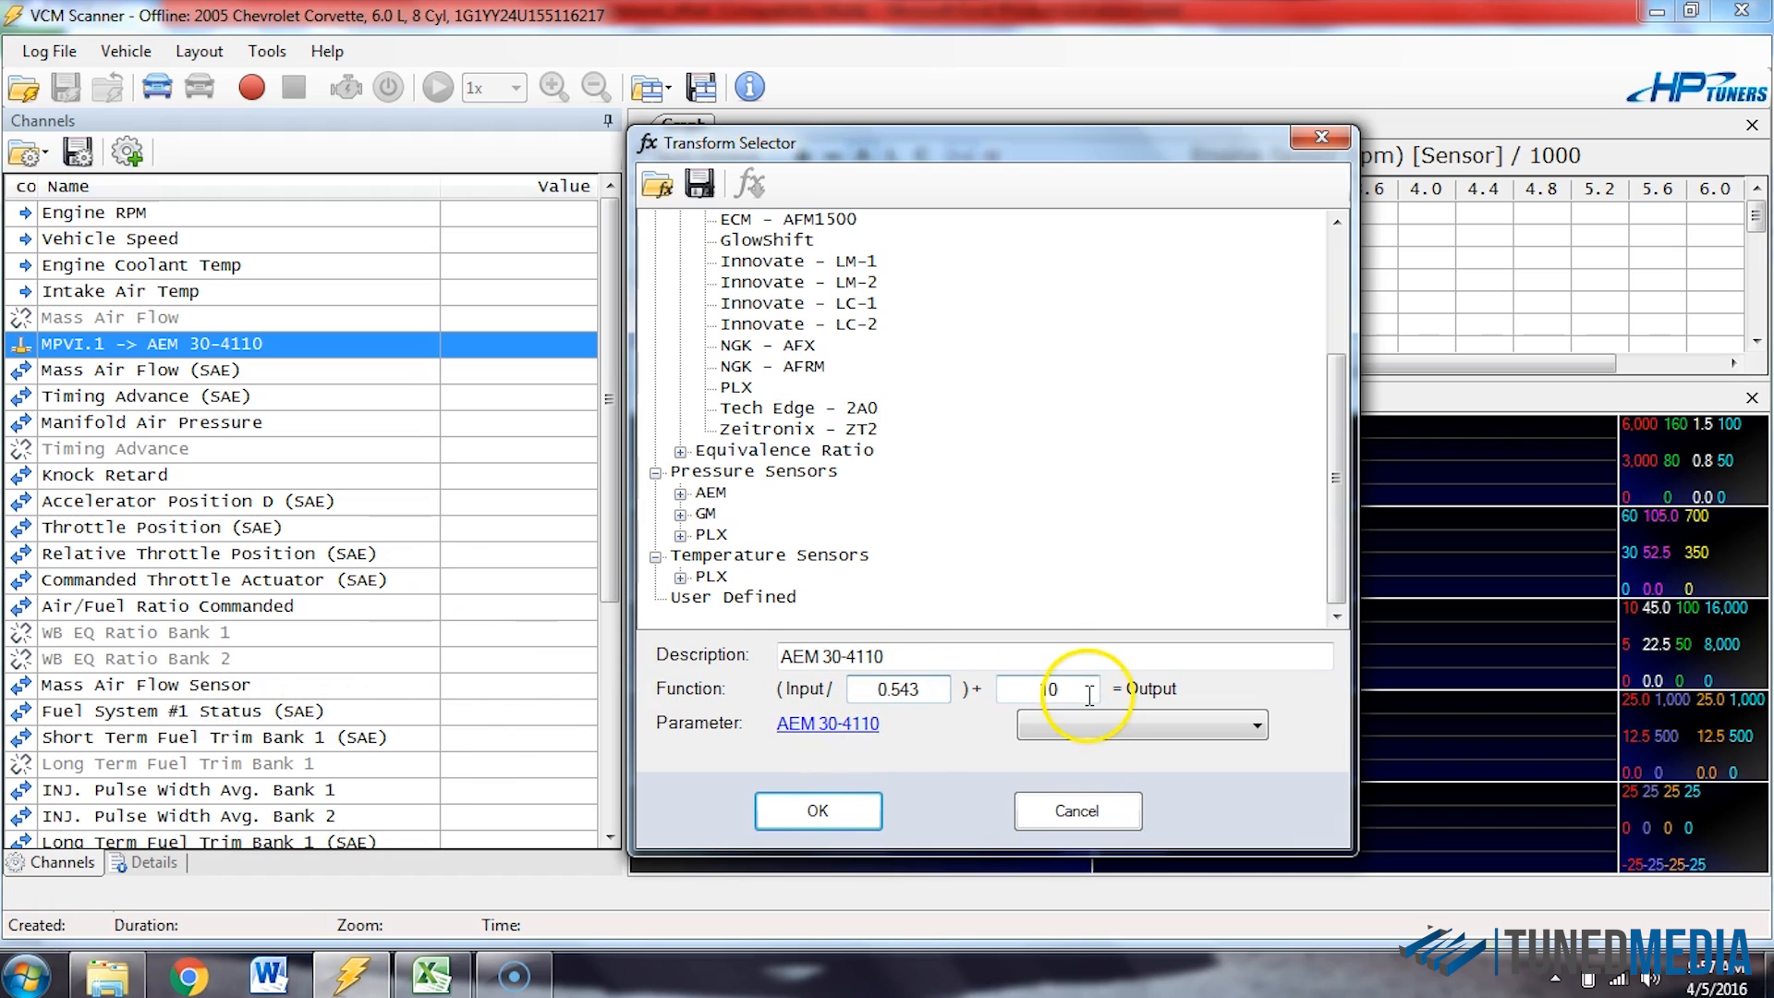
Enter divisor 0.543 and offset 10.3 so the formula reads Input / 0.543 + 10.3.
text(10)
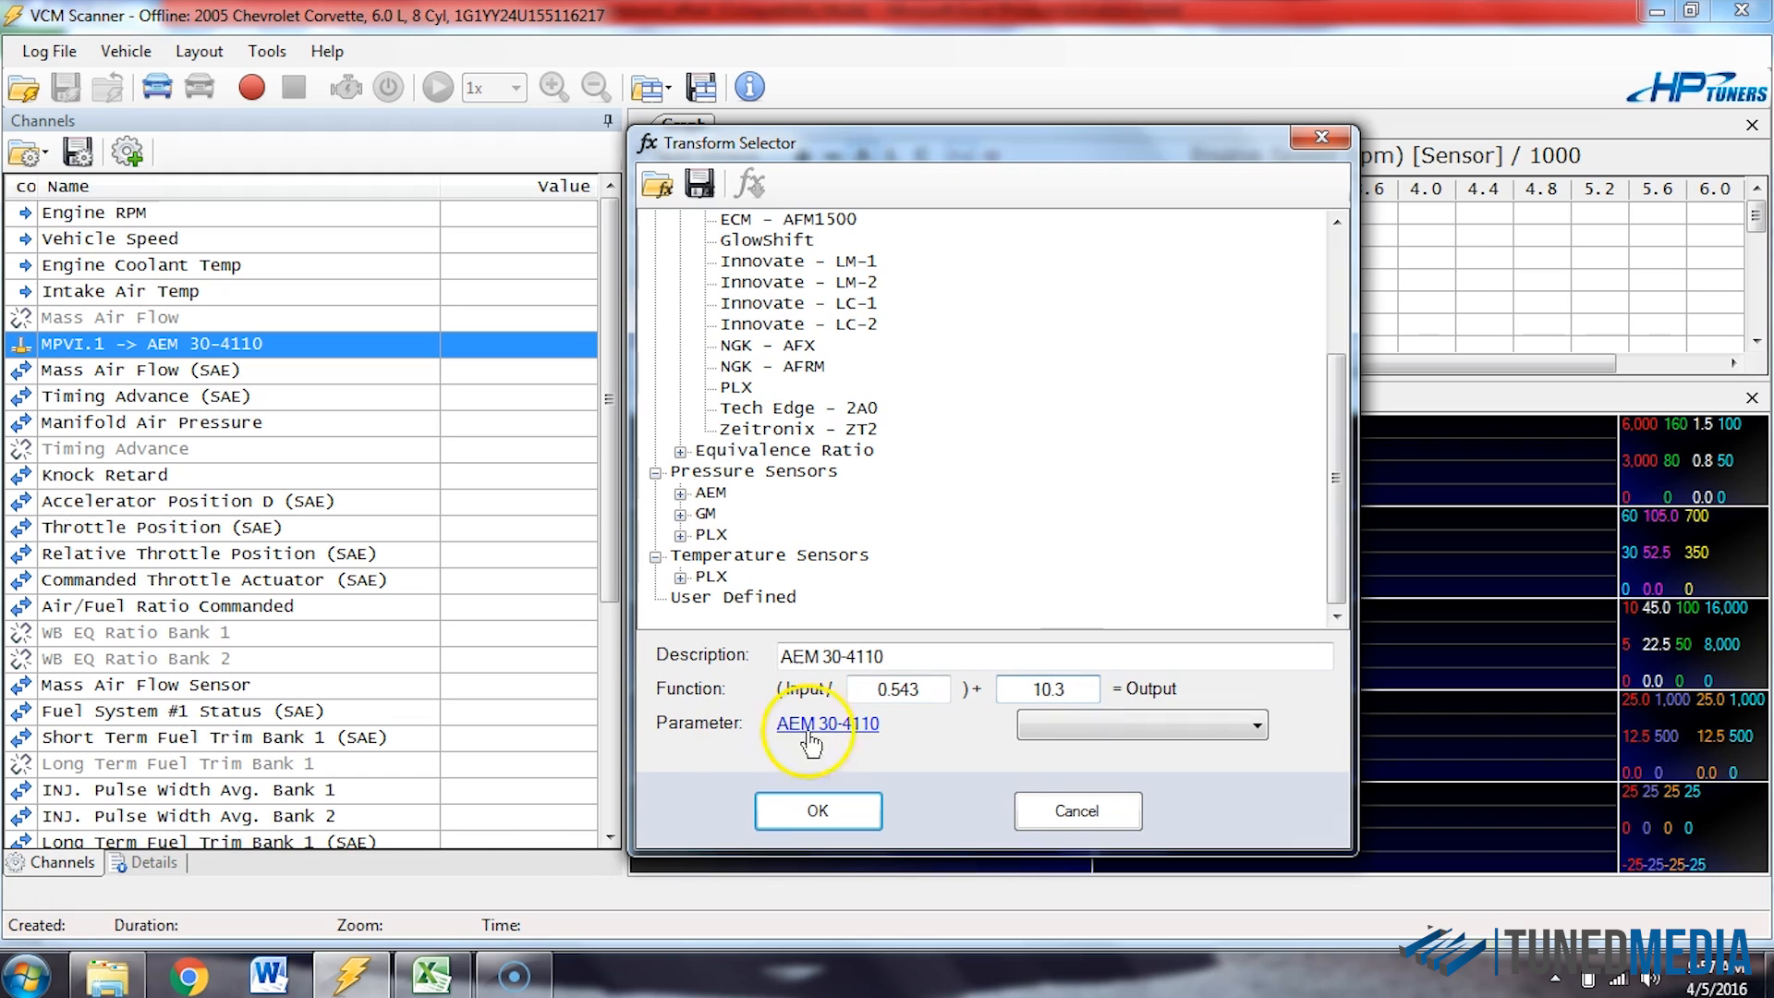
click(427, 974)
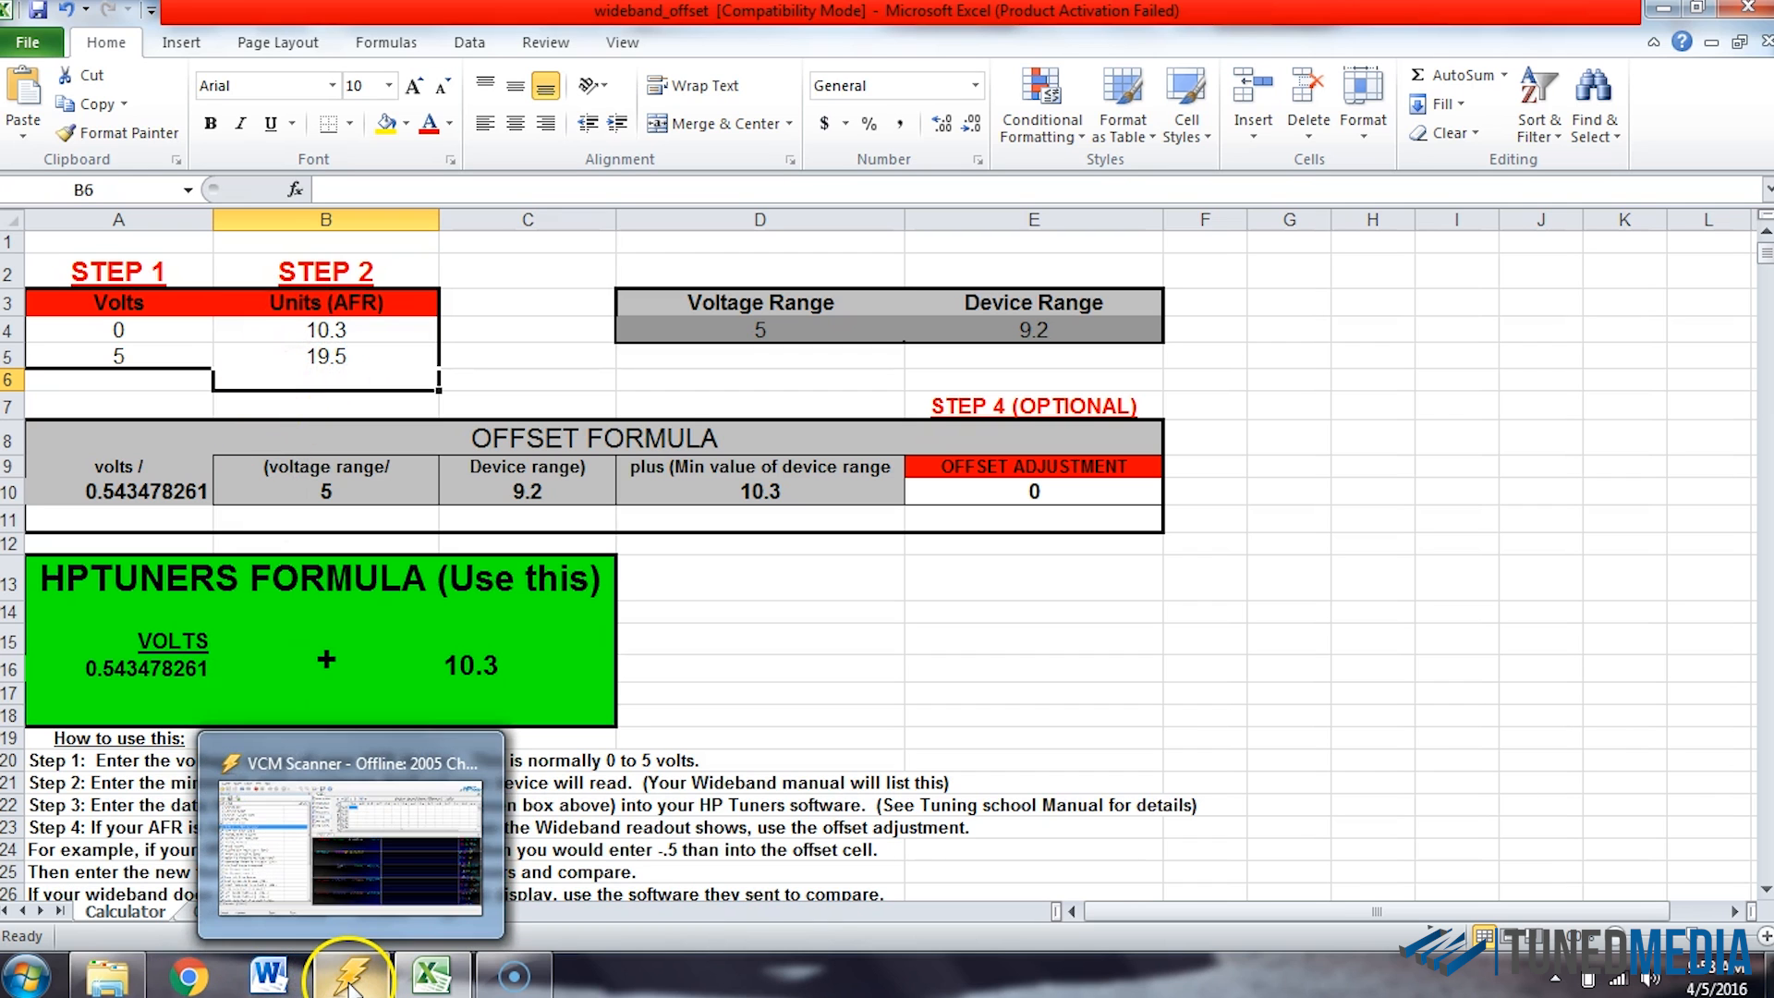
click(351, 972)
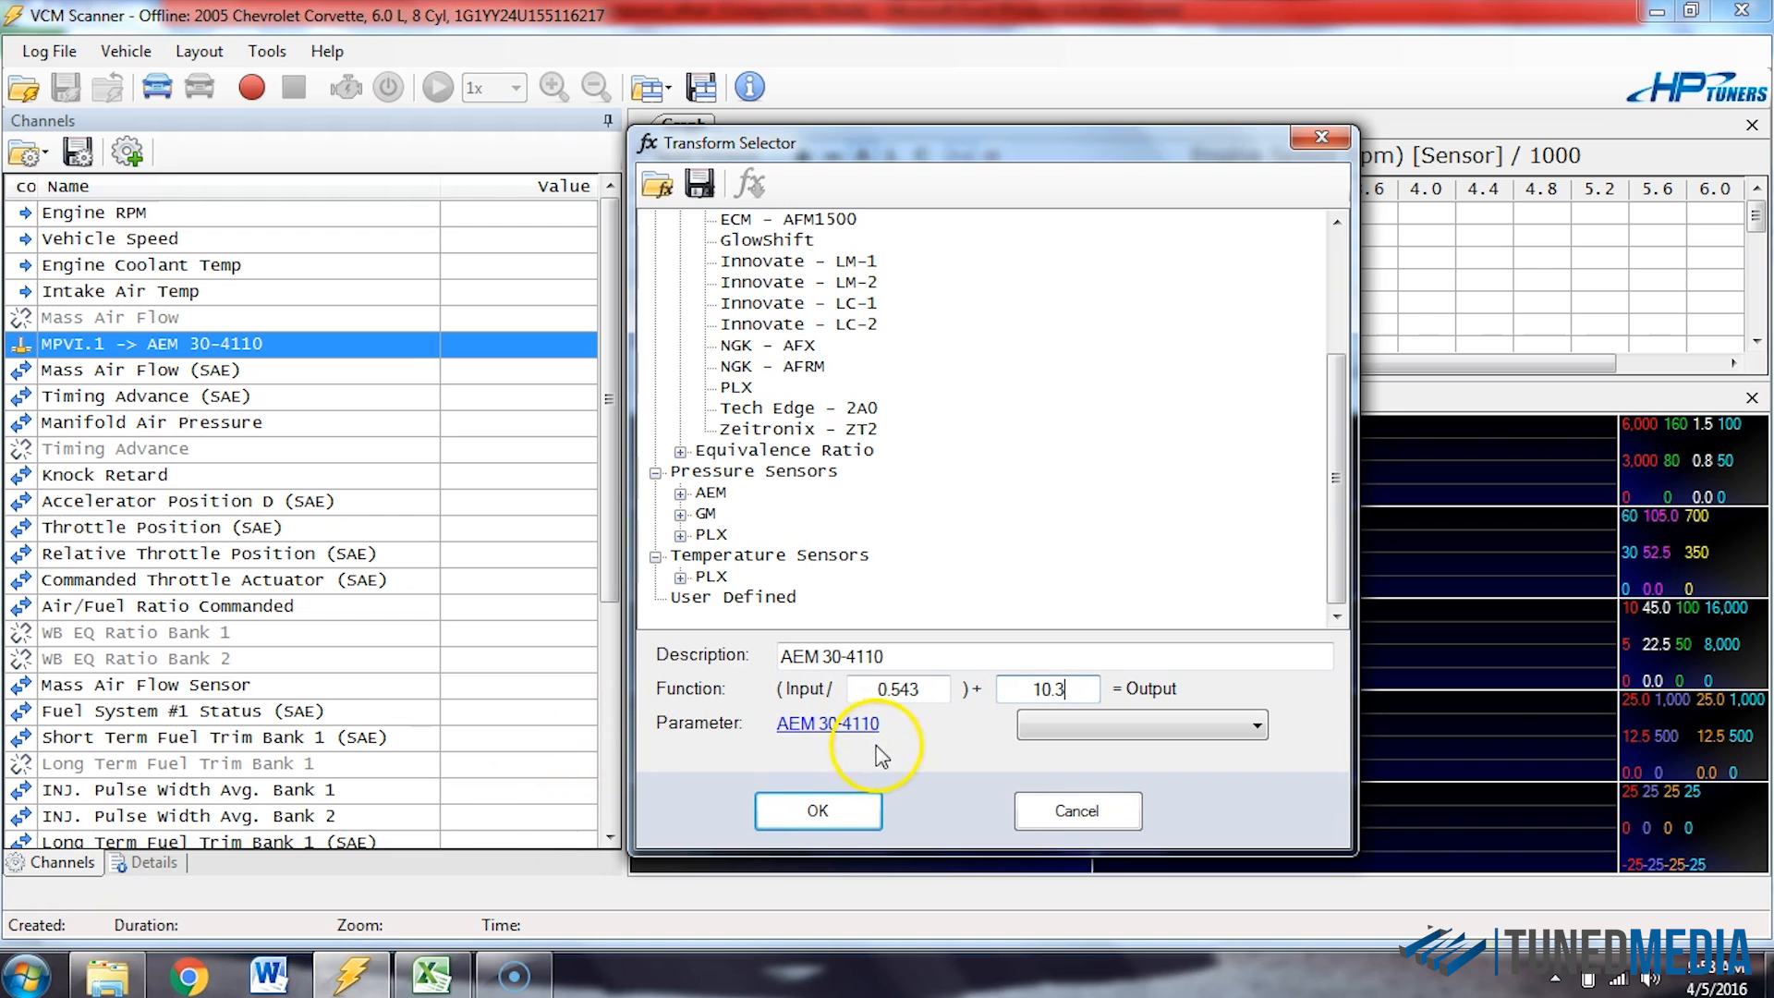